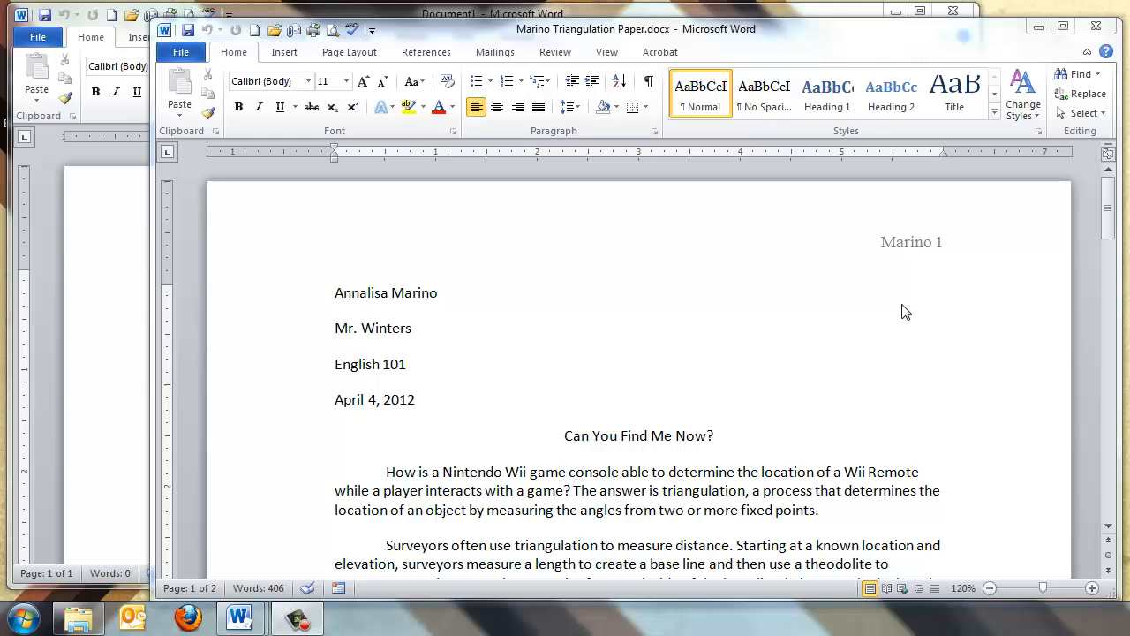
mouse_move(781, 353)
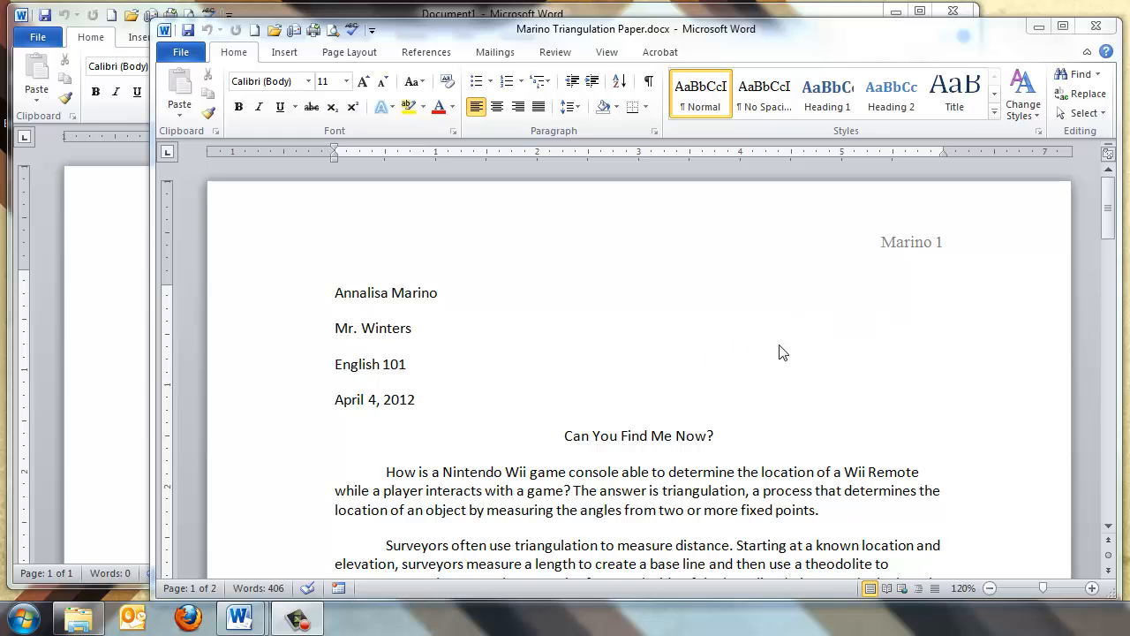
mouse_move(1036, 283)
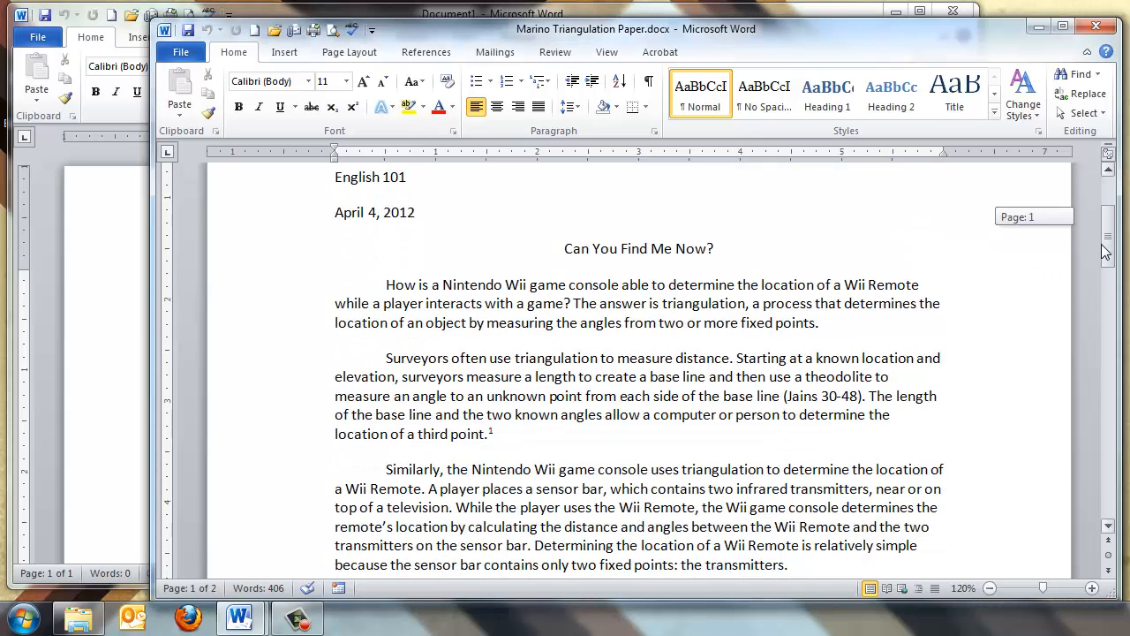
Confirm Custom Margins shows 1" top, bottom, left and right on the blank document
scroll(down, 3)
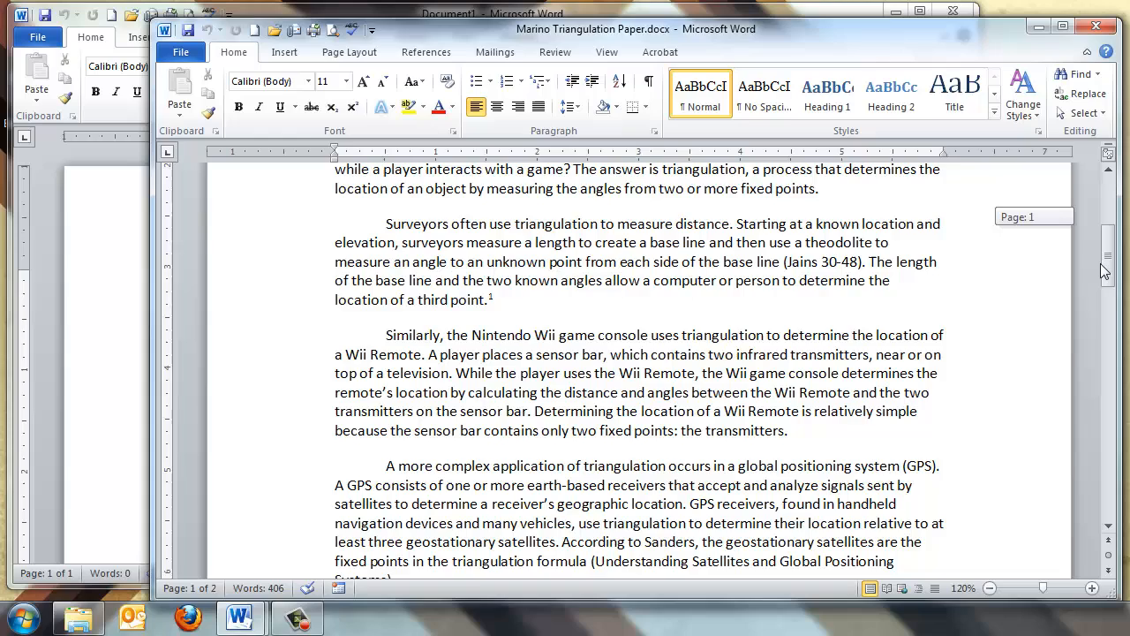
scroll(down, 3)
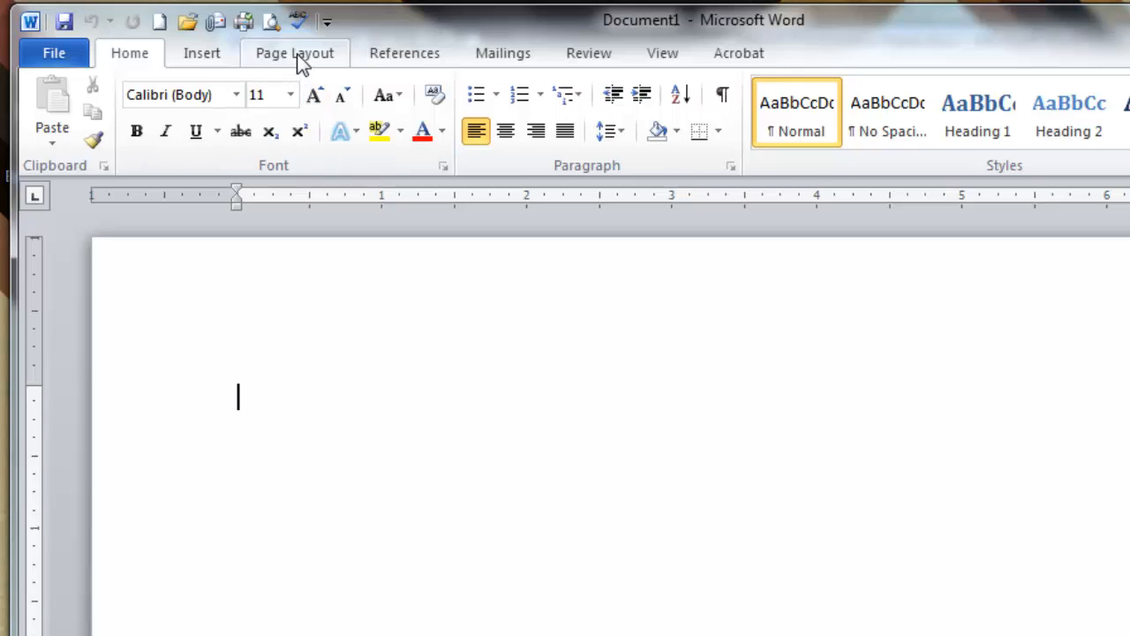
click(295, 53)
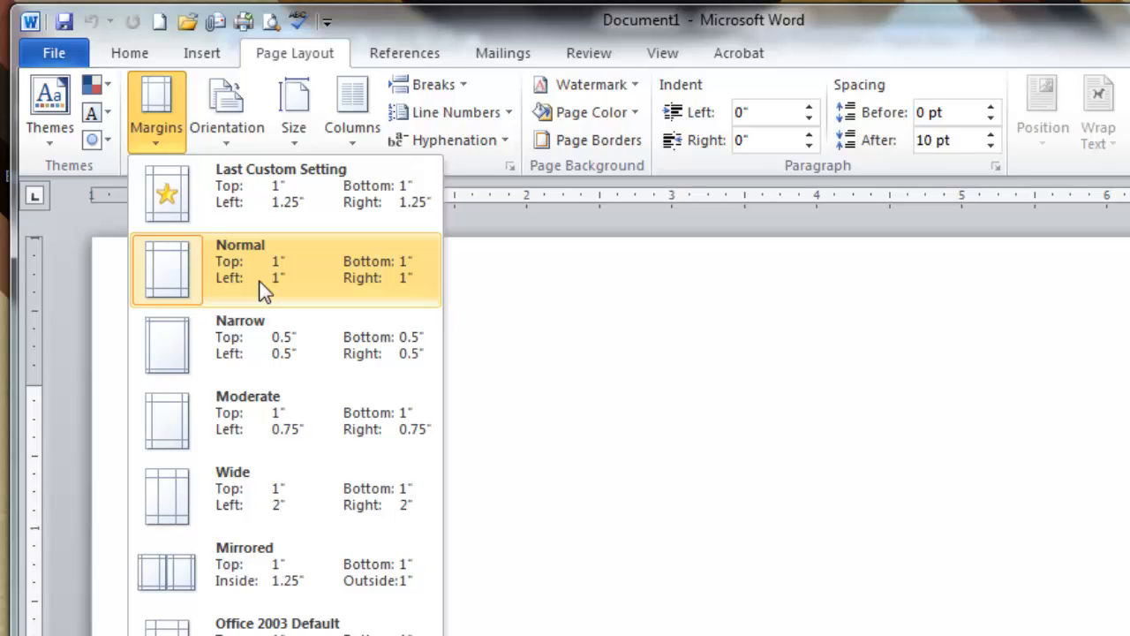
mouse_move(281, 274)
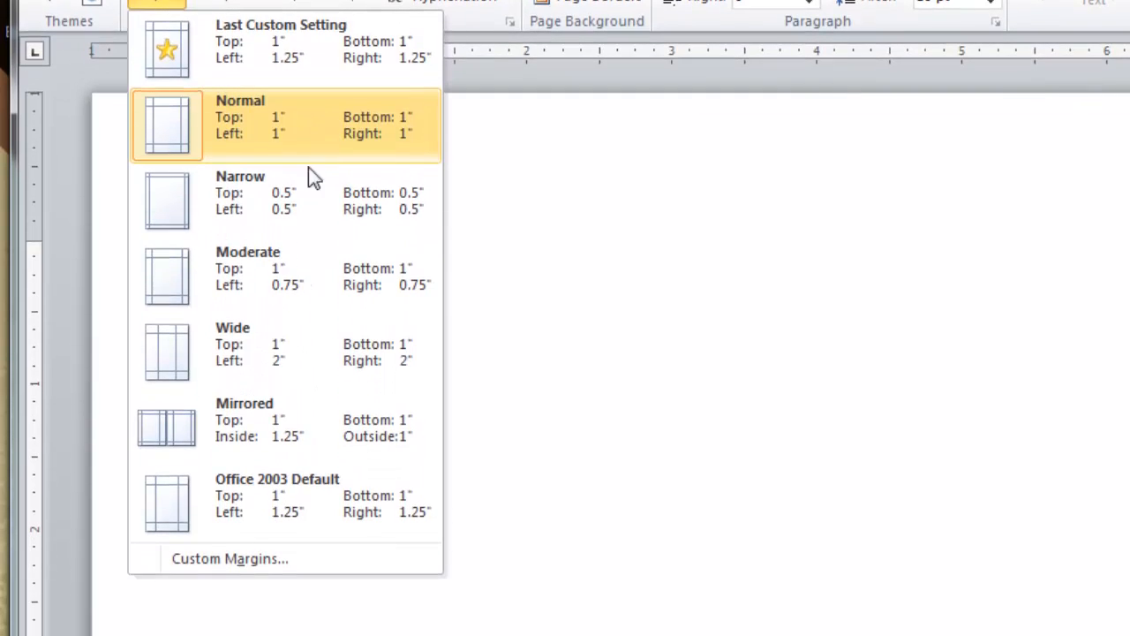
click(229, 558)
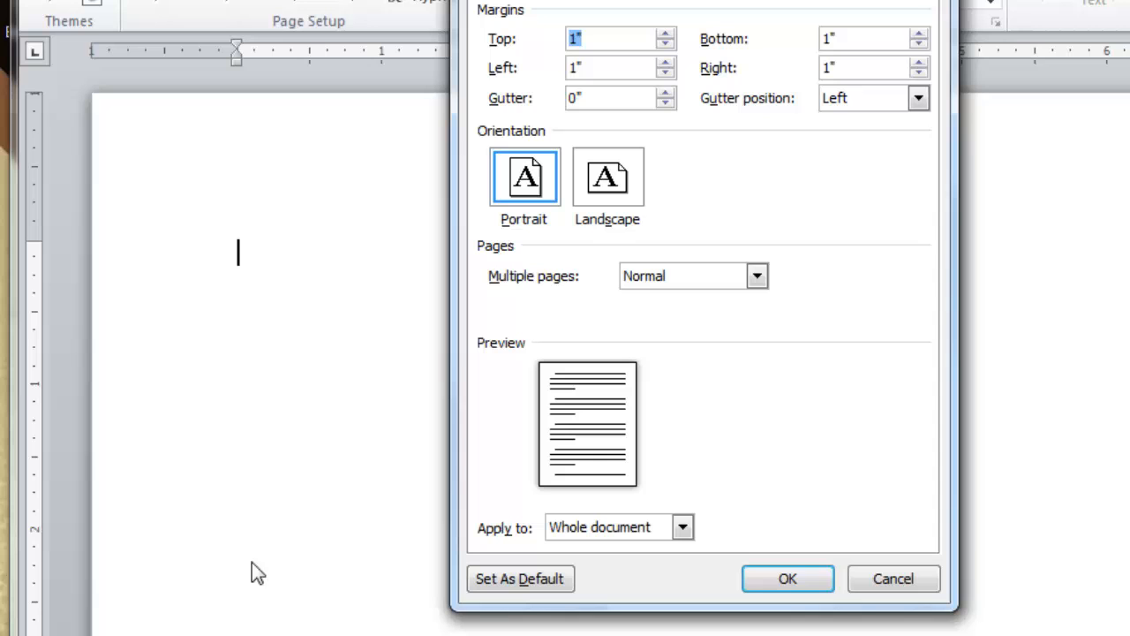
mouse_move(526, 49)
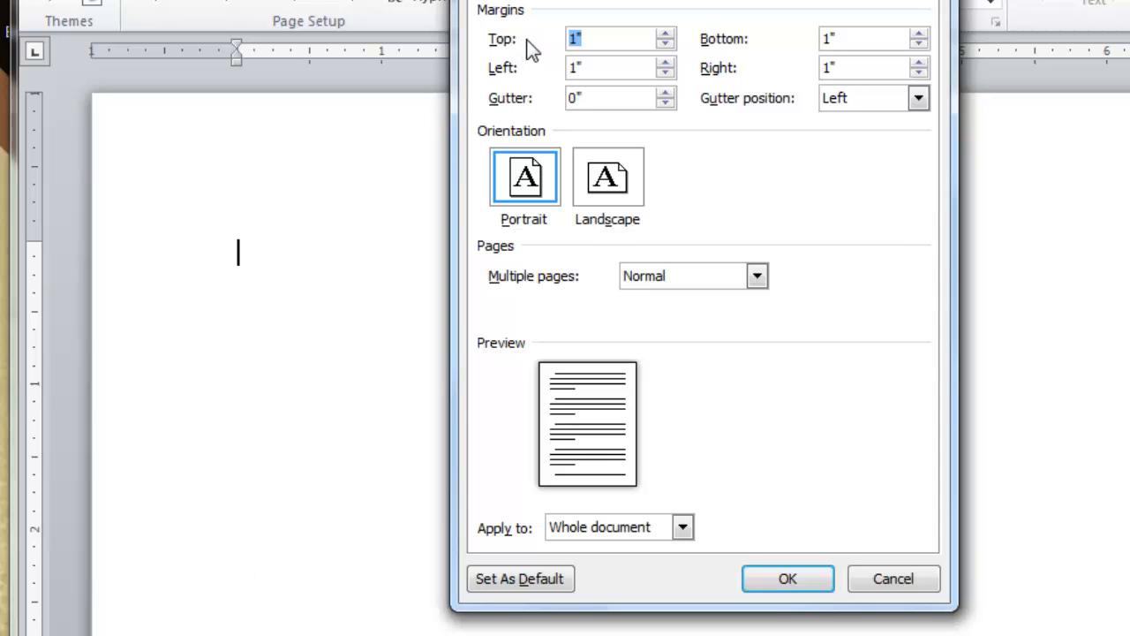
mouse_move(745, 78)
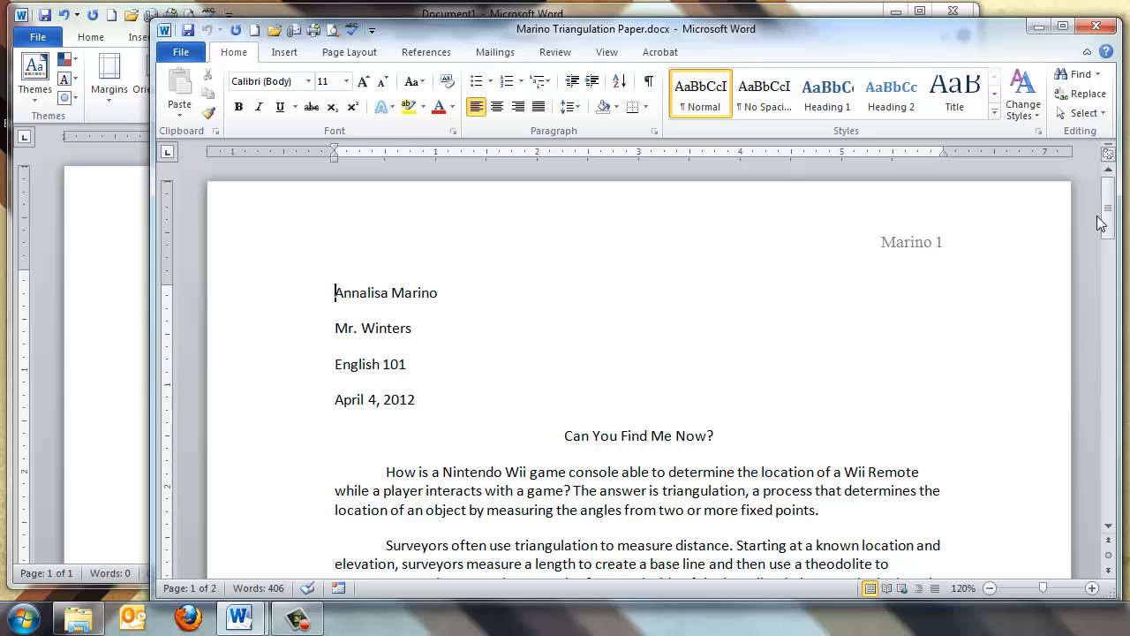
Scroll down the paper's first page to review its heading lines
scroll(down, 3)
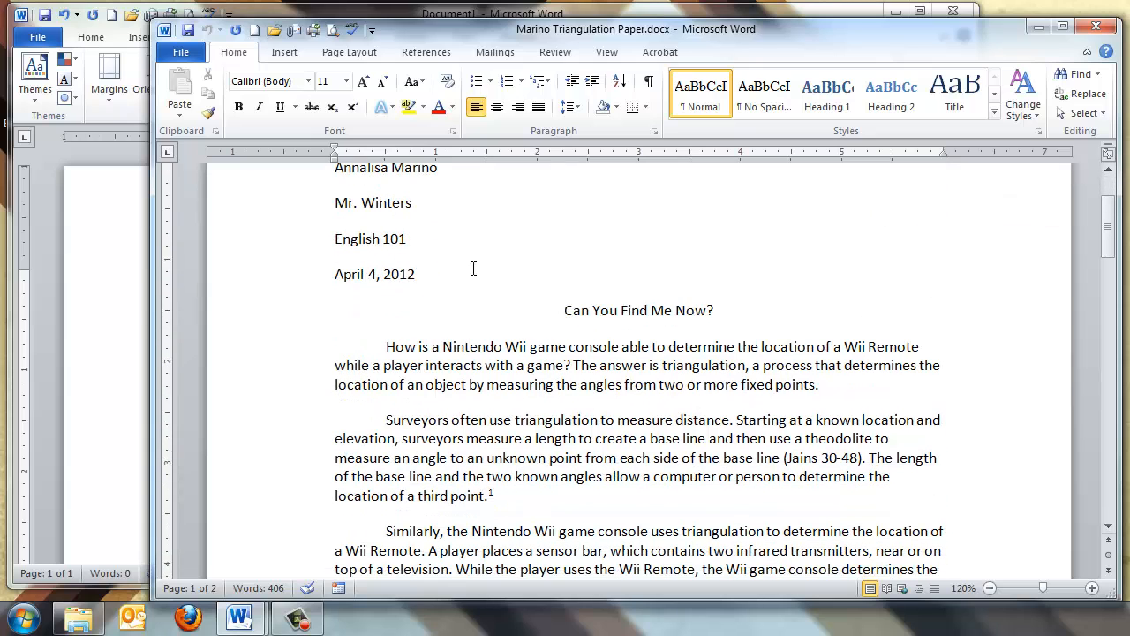
mouse_move(346, 402)
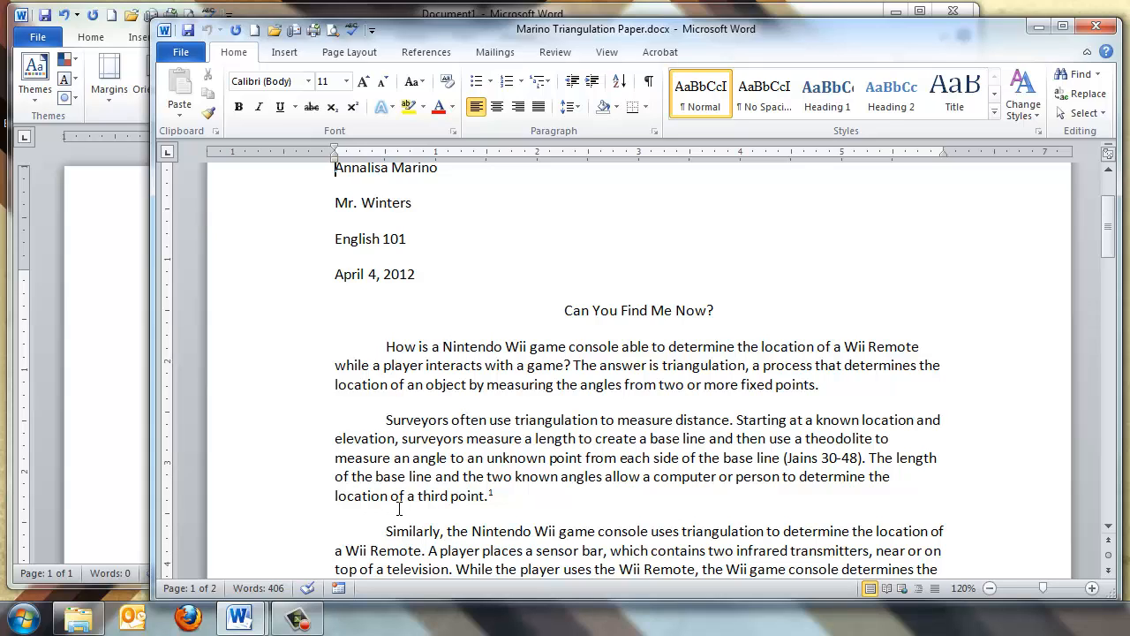
mouse_move(484, 460)
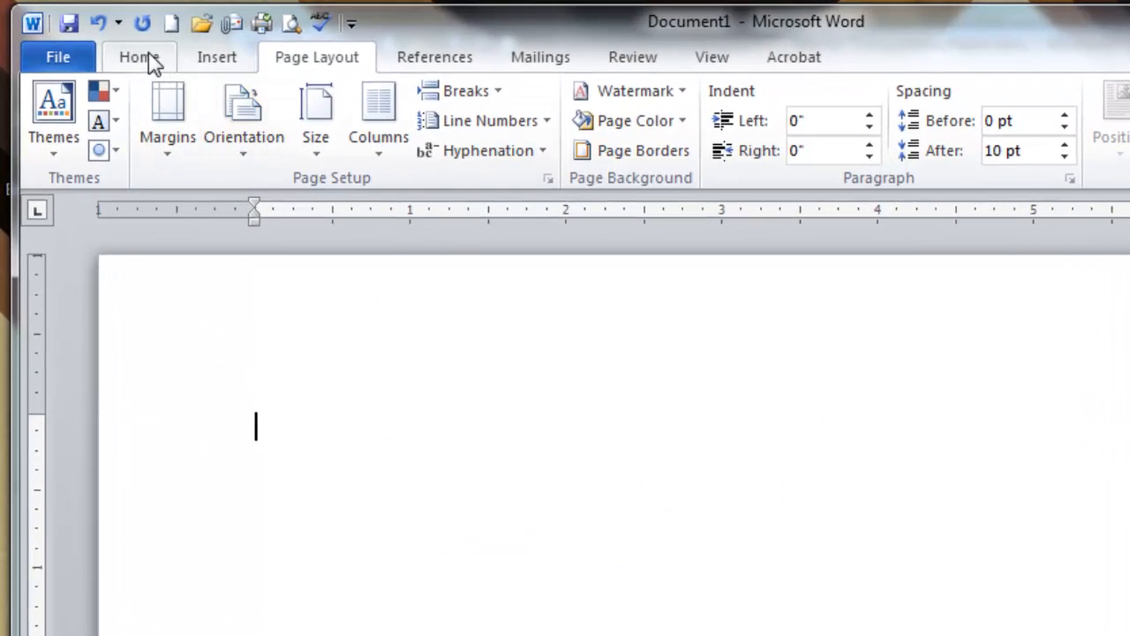
Set line spacing to 2.0 and remove the extra space after paragraphs
click(138, 57)
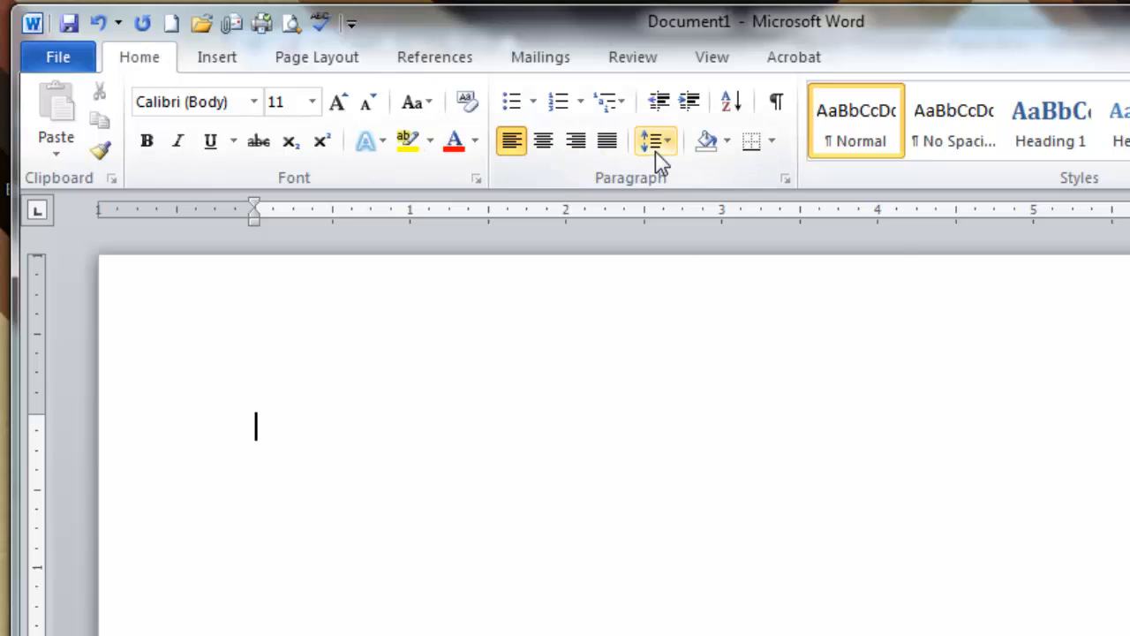
click(650, 141)
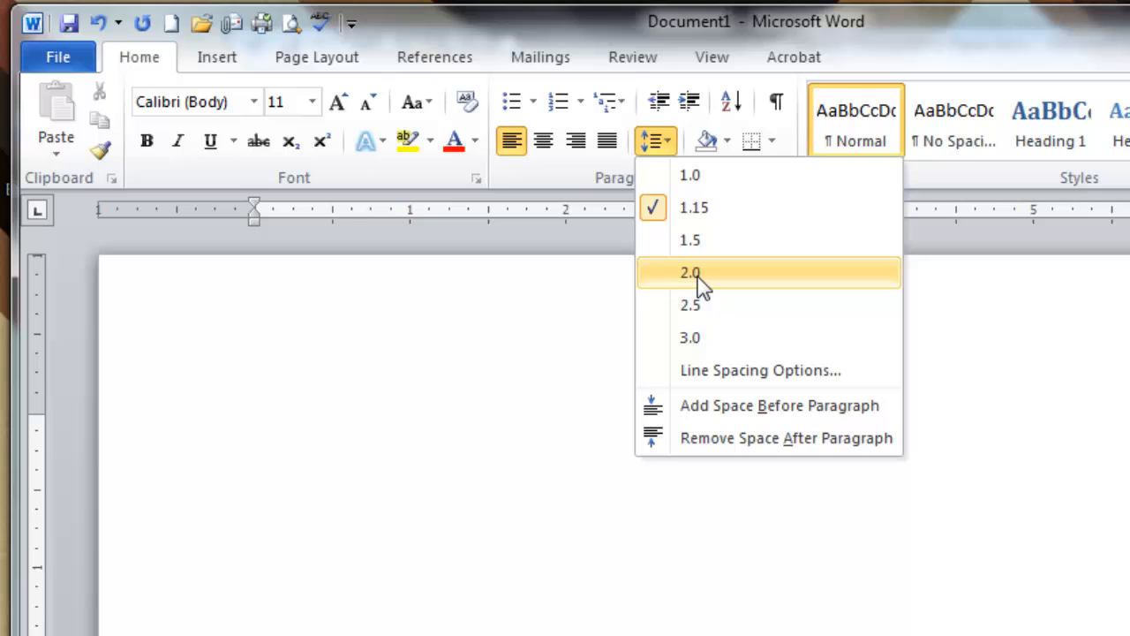
click(689, 272)
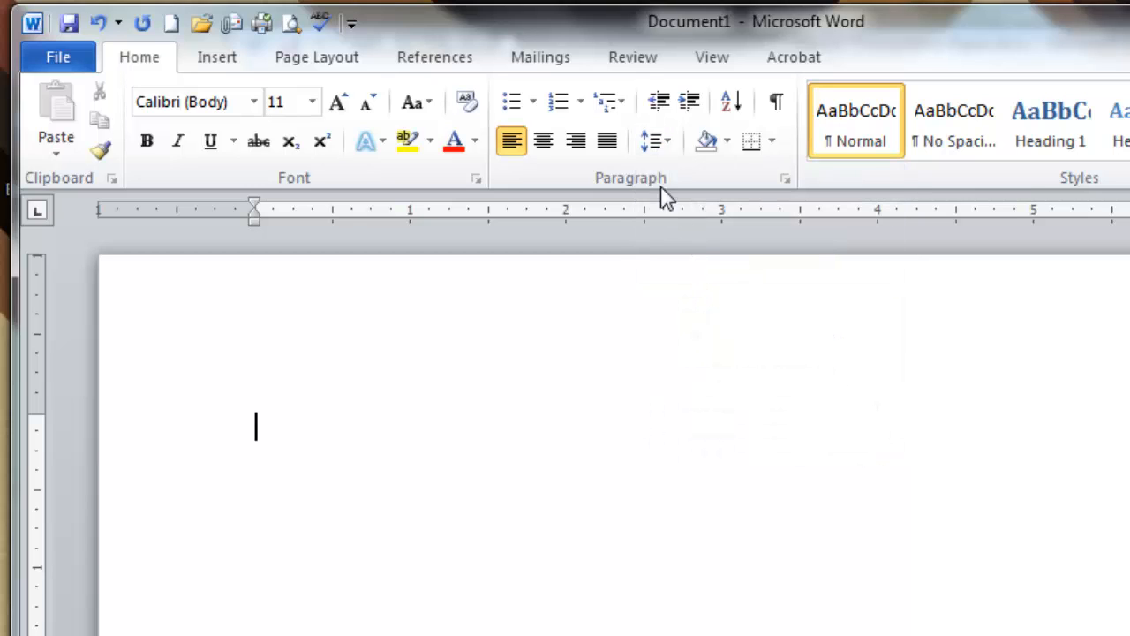
click(650, 141)
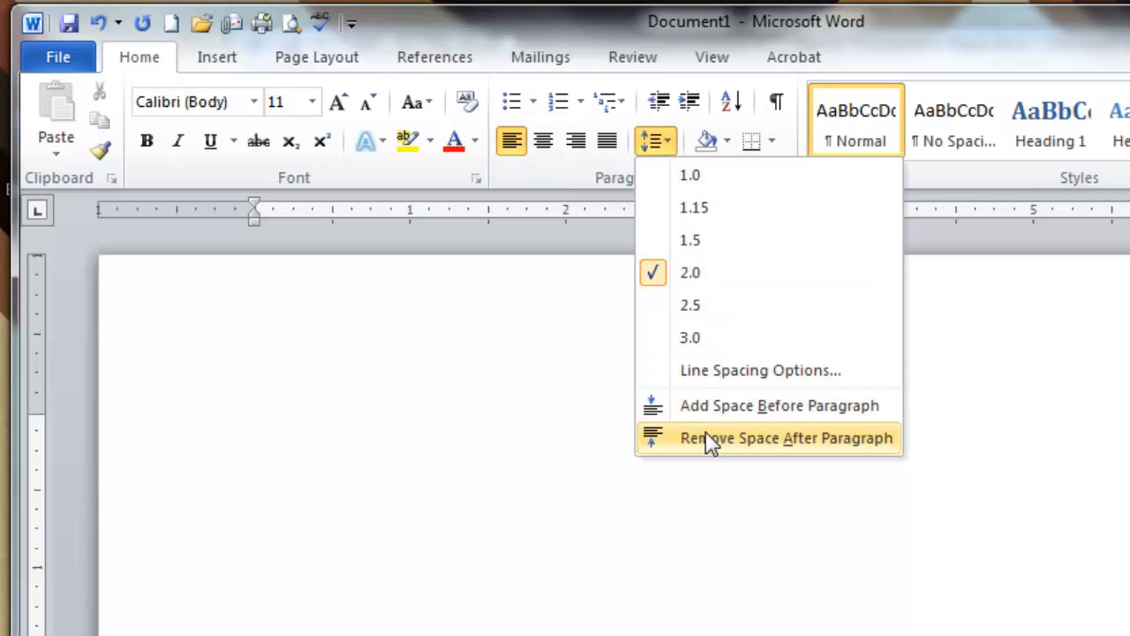
mouse_move(699, 456)
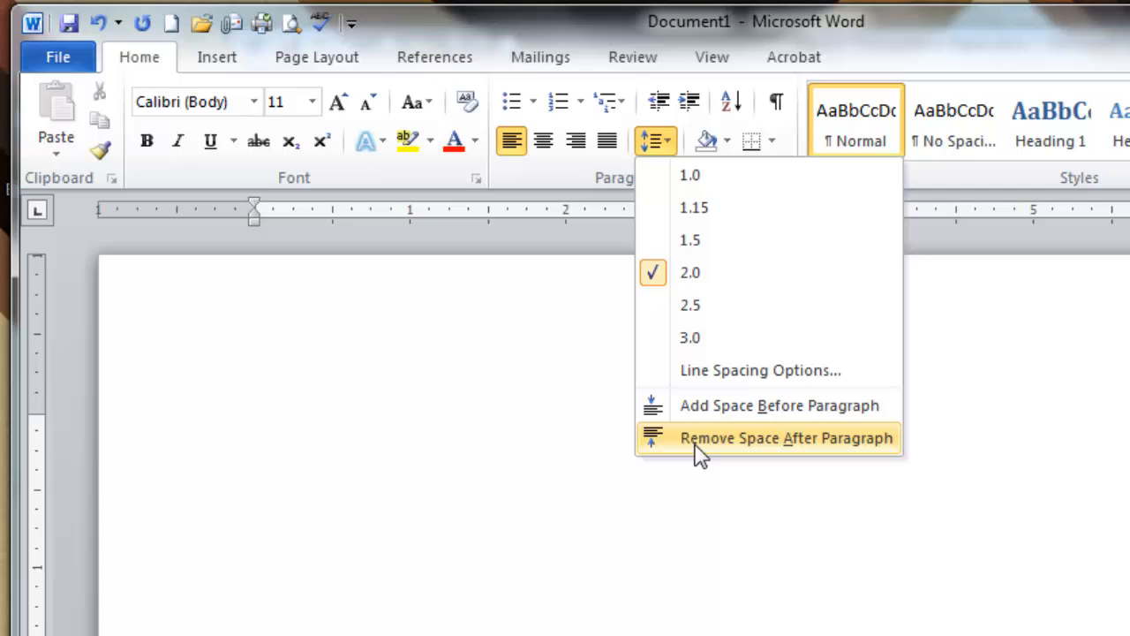
click(786, 438)
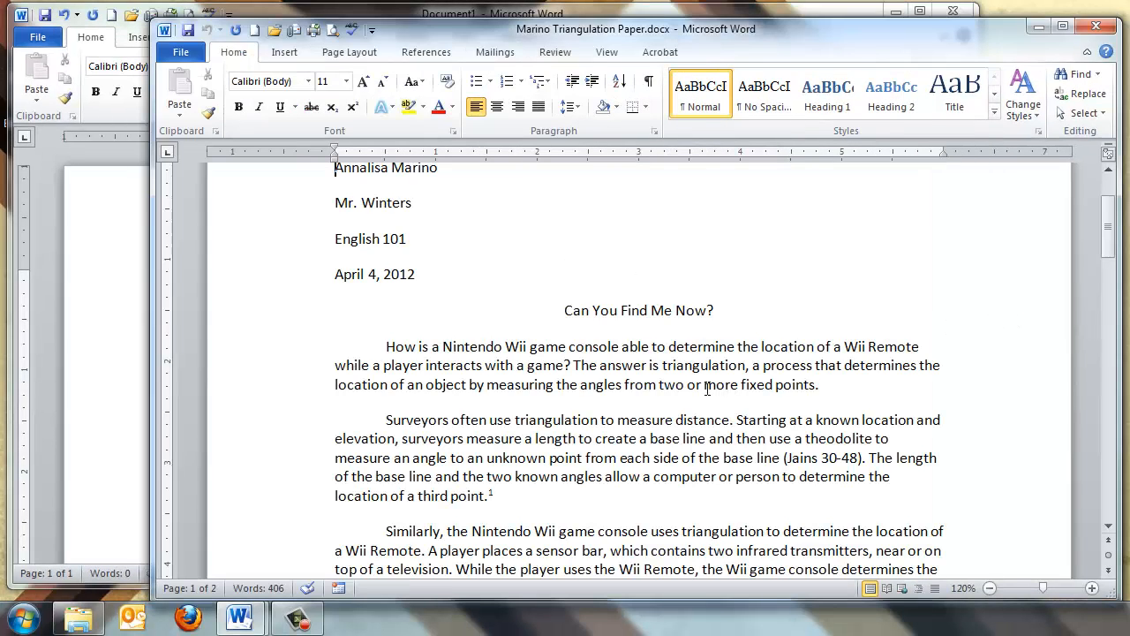
mouse_move(180, 410)
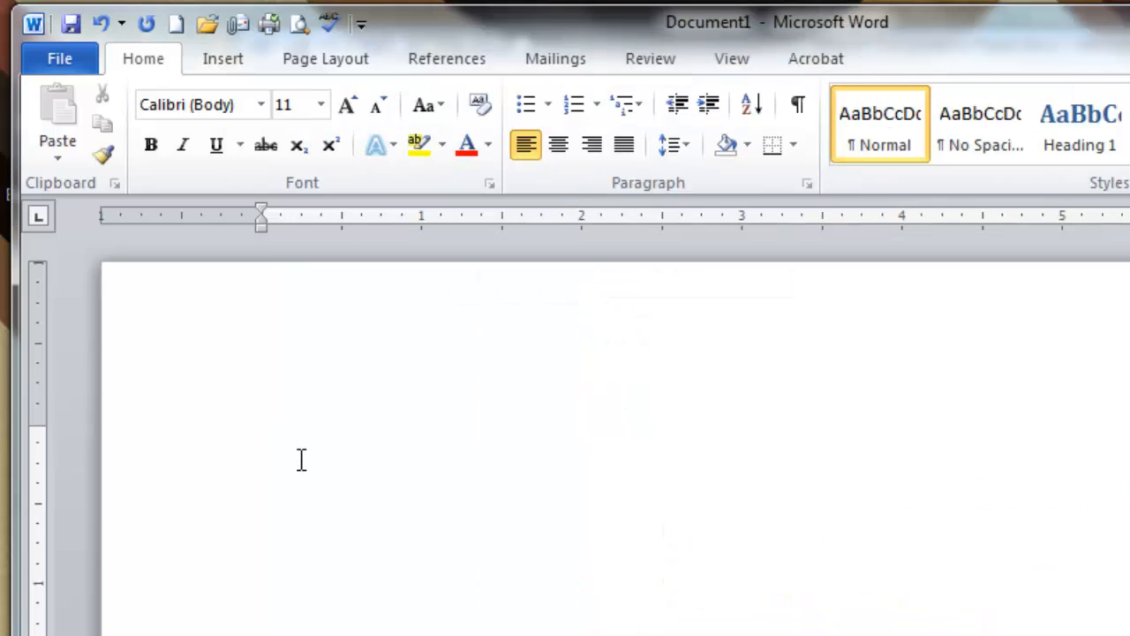
Set the font to 12-point Times New Roman and review the paper's four heading lines
click(262, 104)
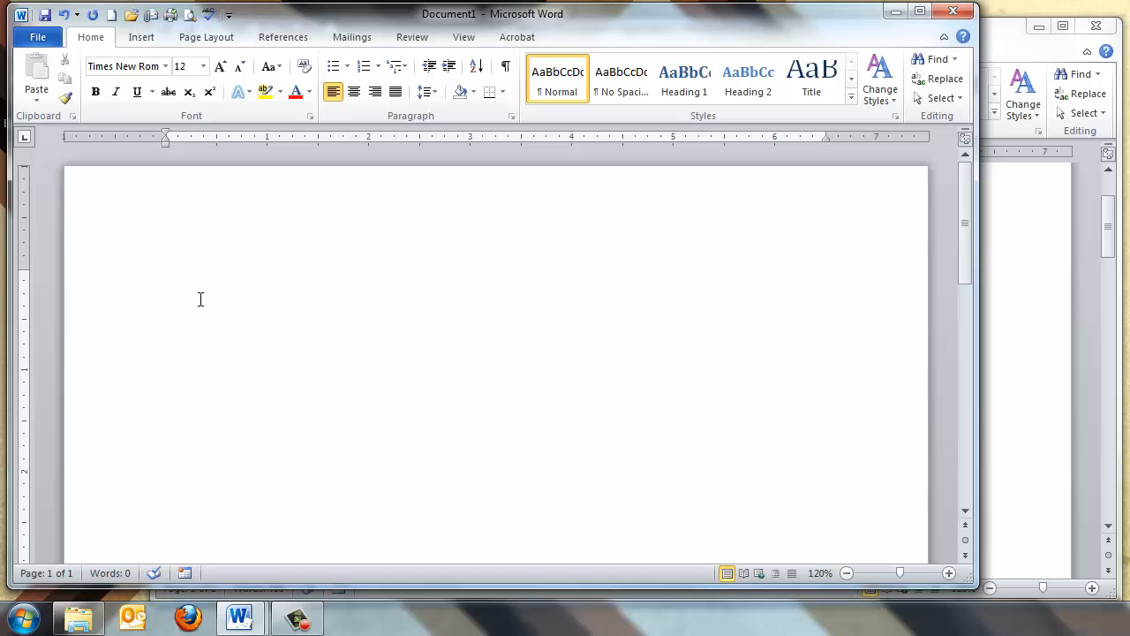
click(166, 277)
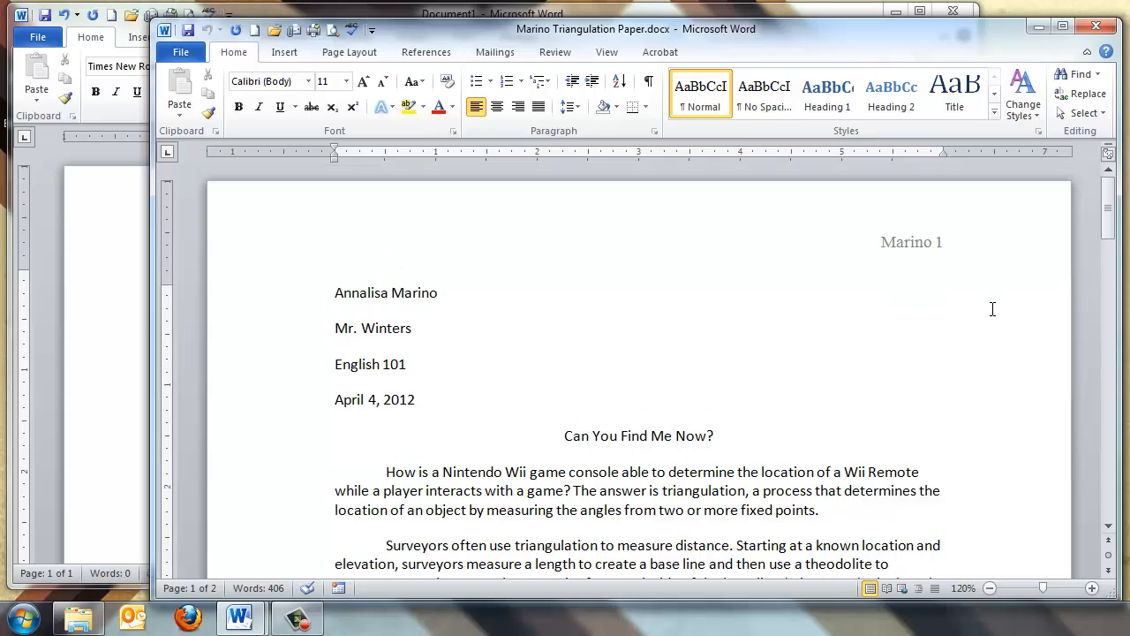
mouse_move(922, 249)
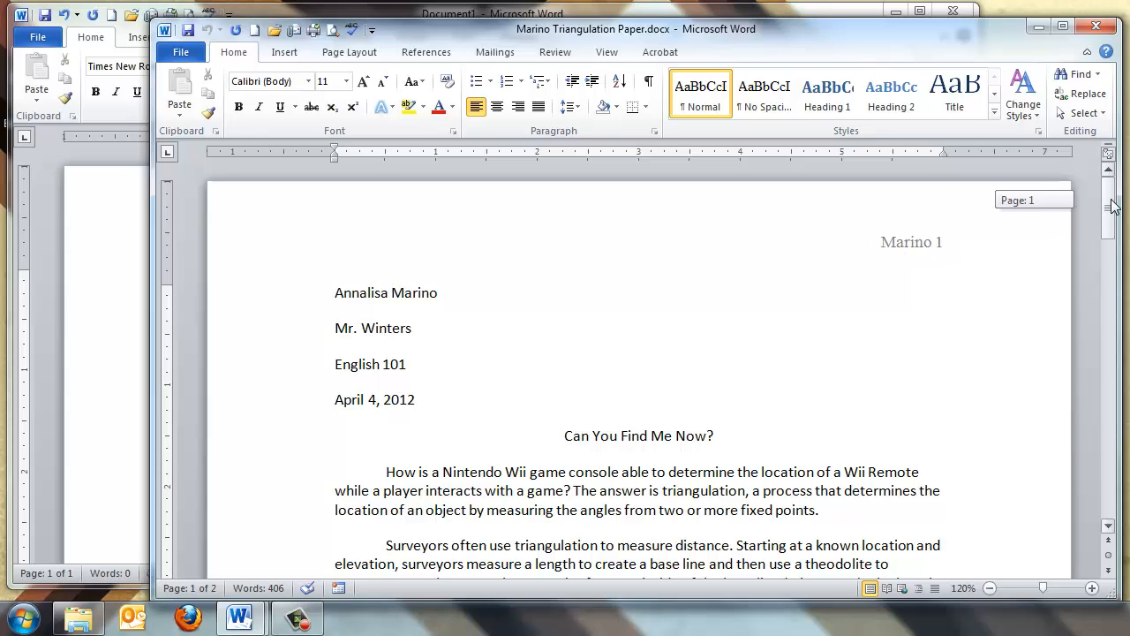
scroll(down, 3)
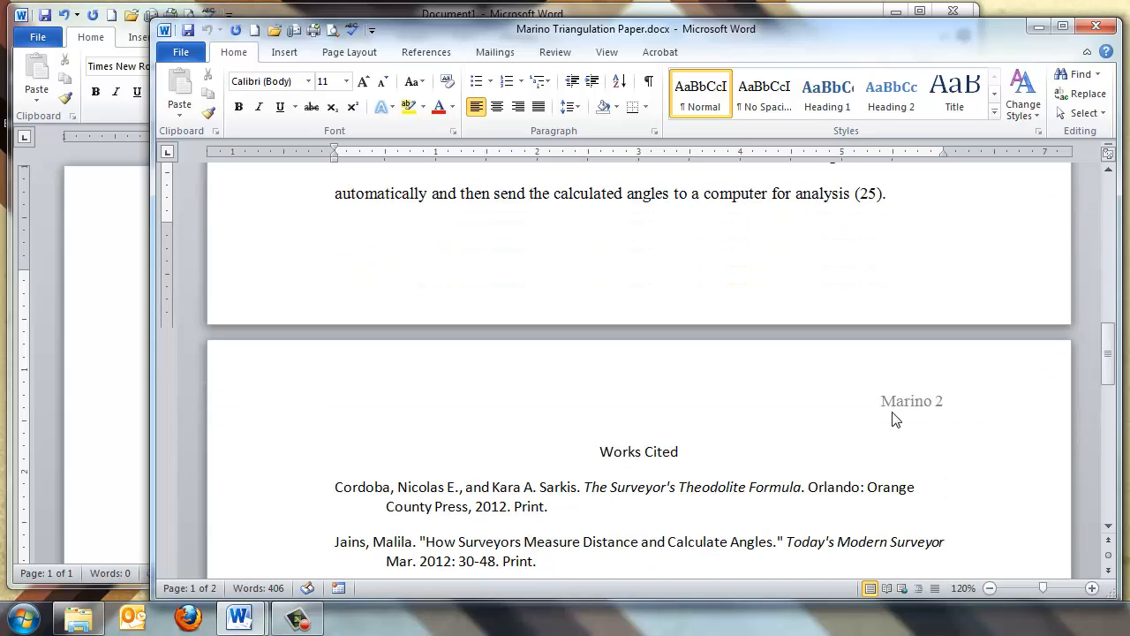
mouse_move(943, 403)
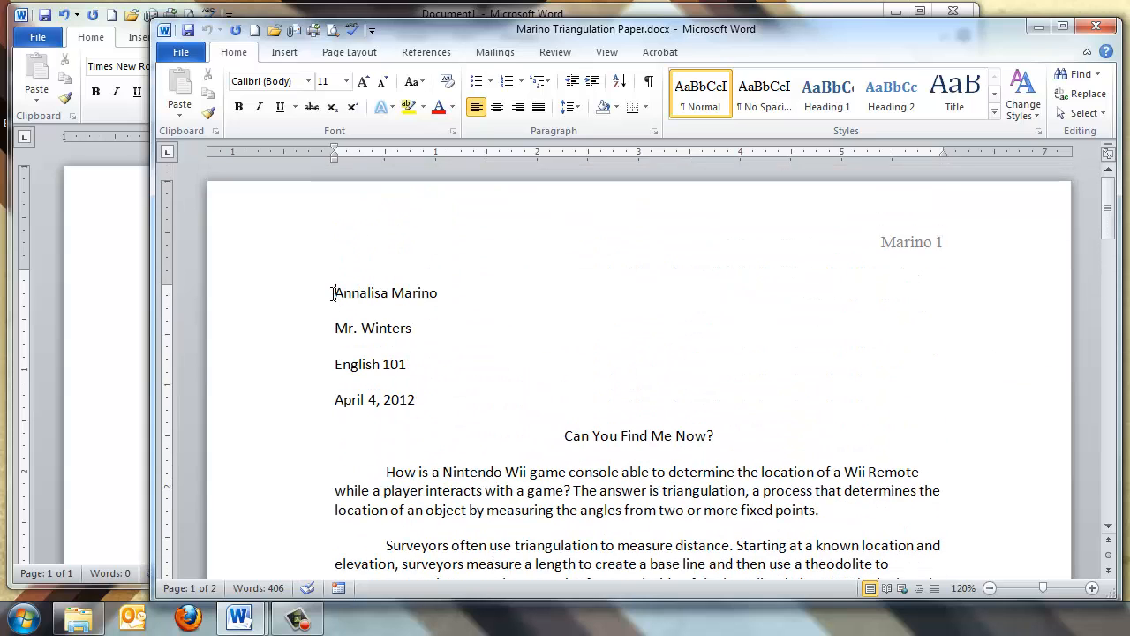
drag(334, 294, 424, 405)
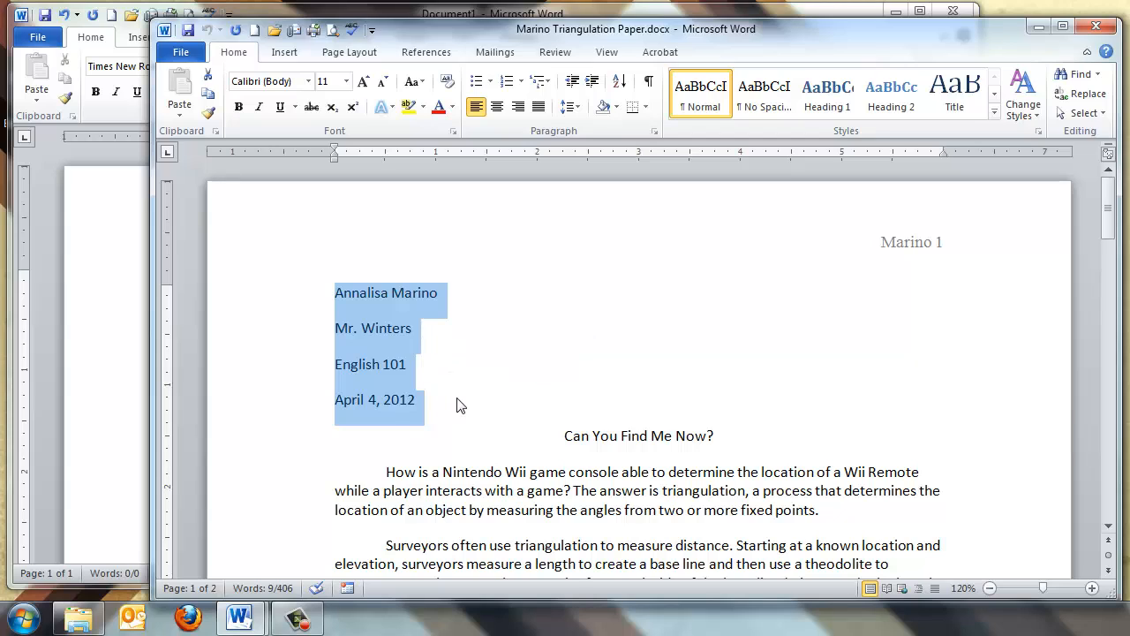
mouse_move(117, 398)
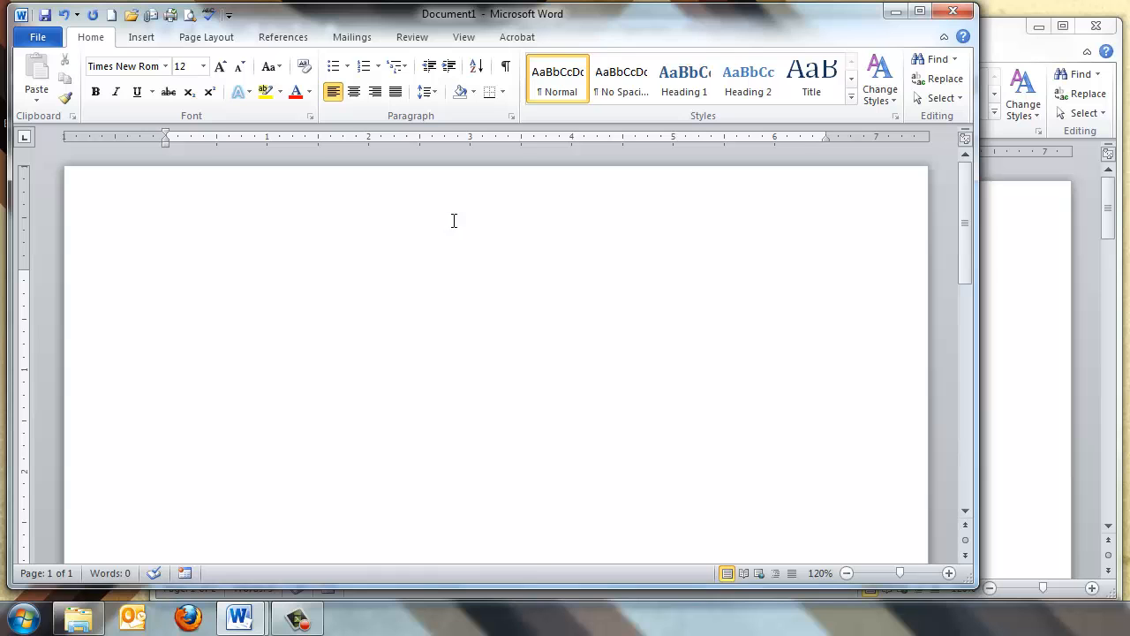
Insert a Blank header and enter the last name Edington for the right-aligned header
click(141, 37)
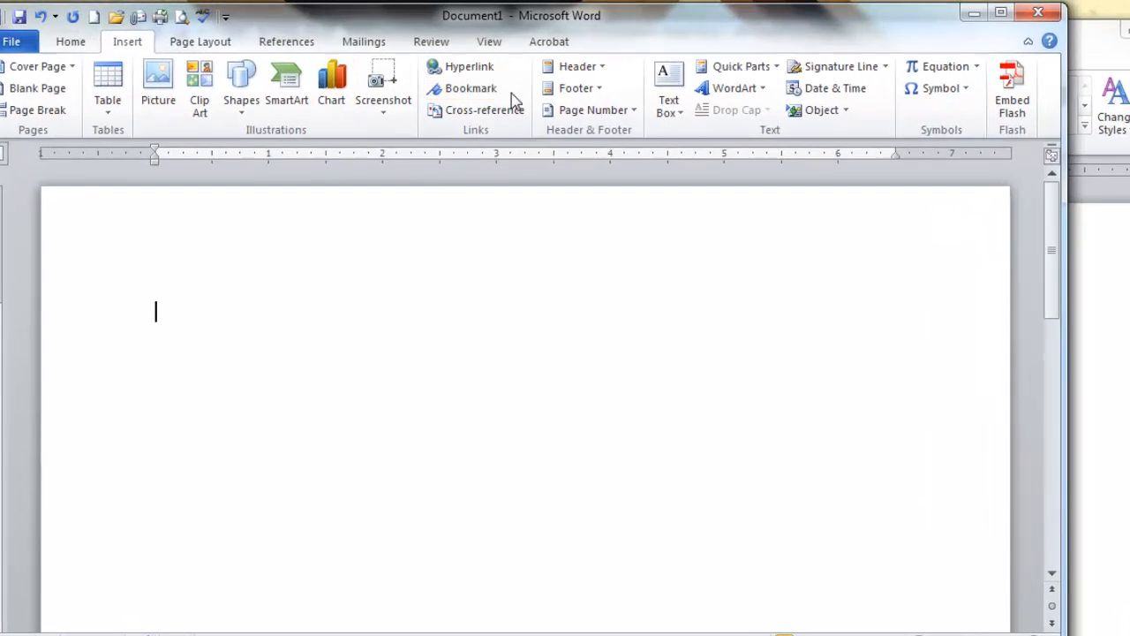
click(576, 67)
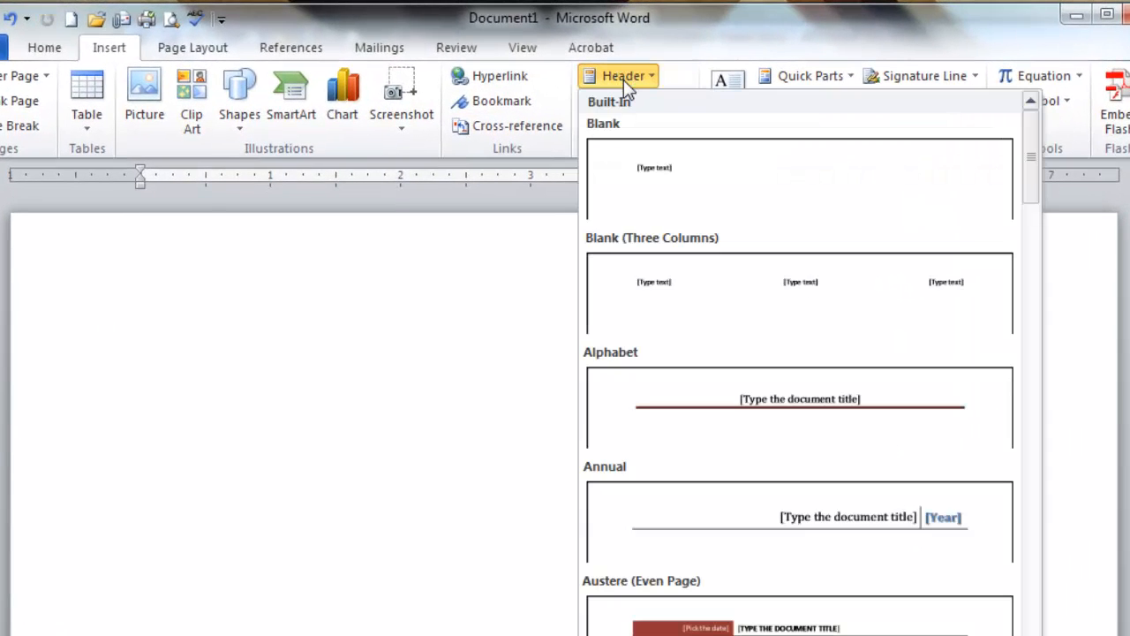
mouse_move(665, 185)
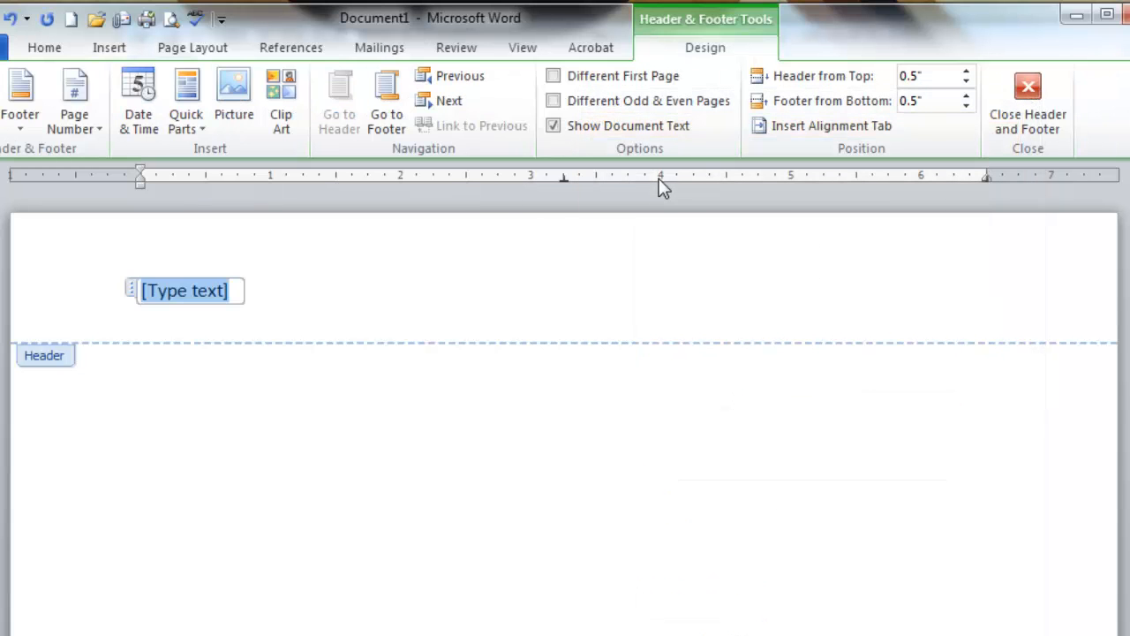
mouse_move(168, 302)
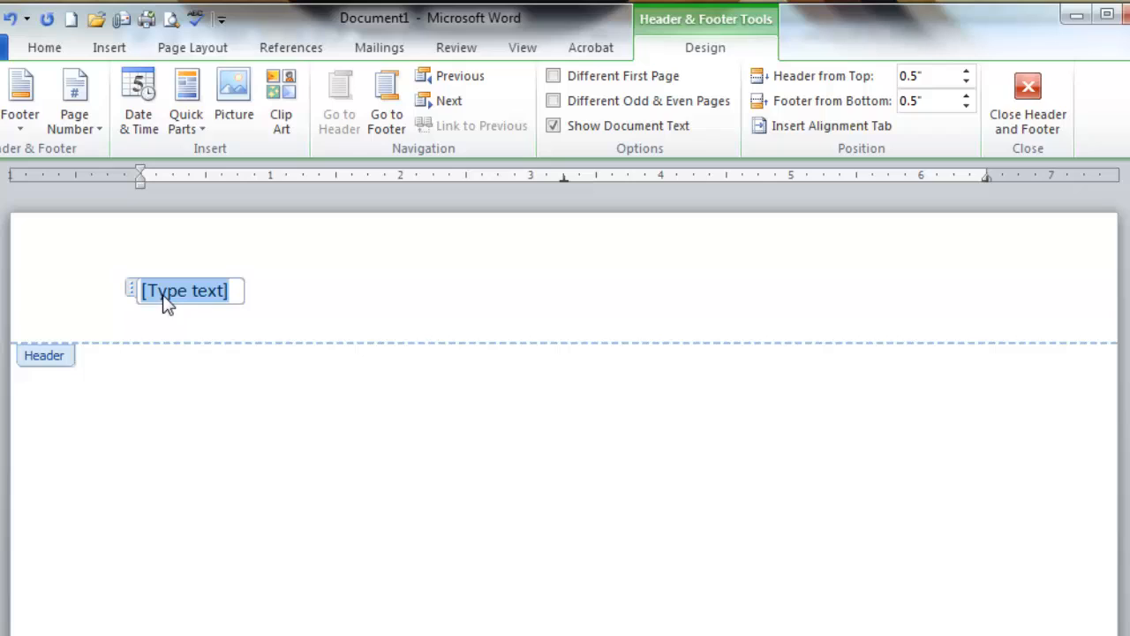
mouse_move(209, 304)
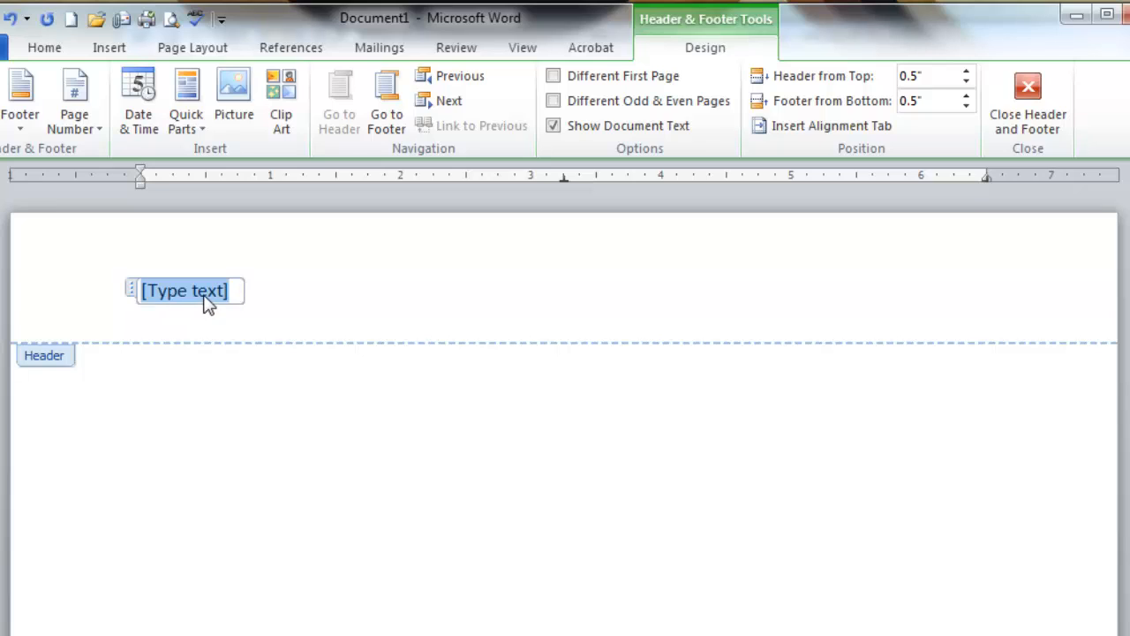
mouse_move(209, 297)
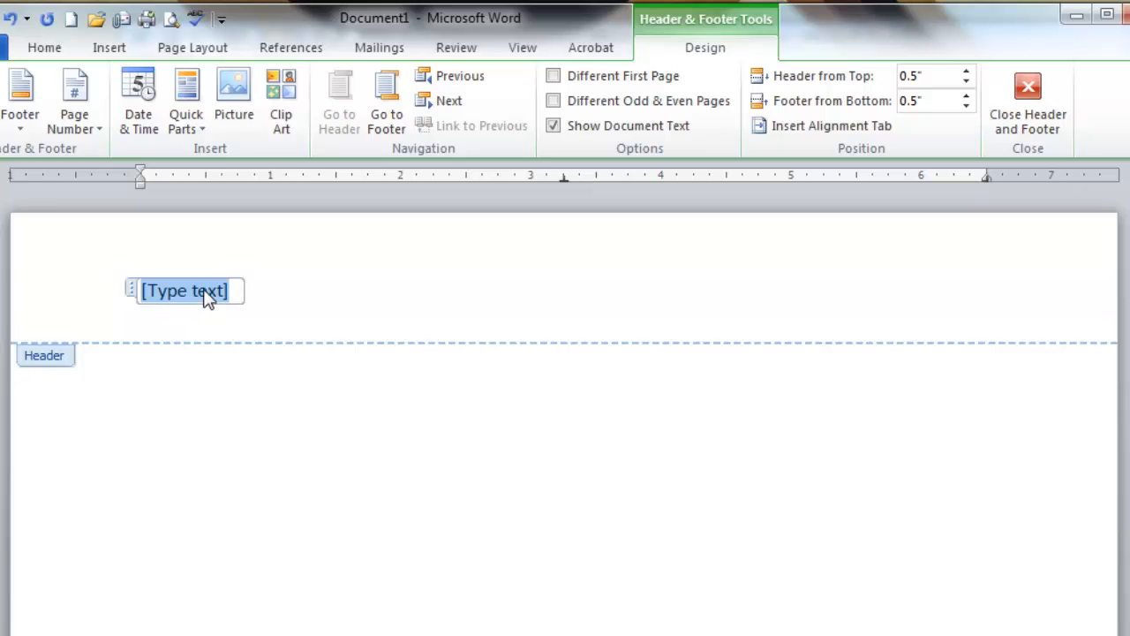
text(Edingt)
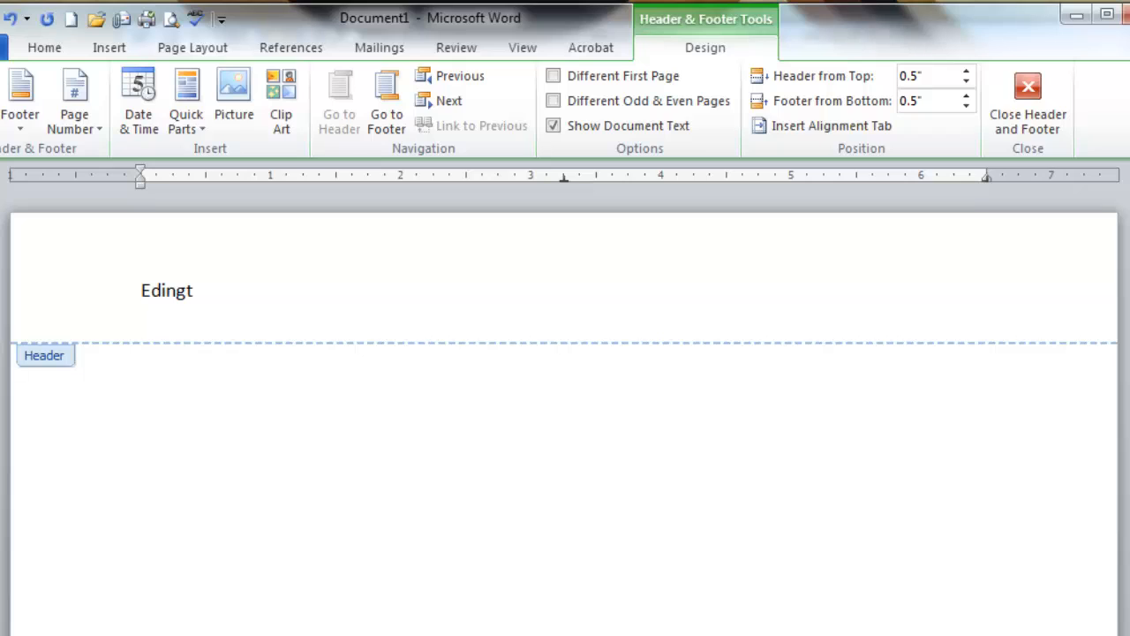
text(on 1)
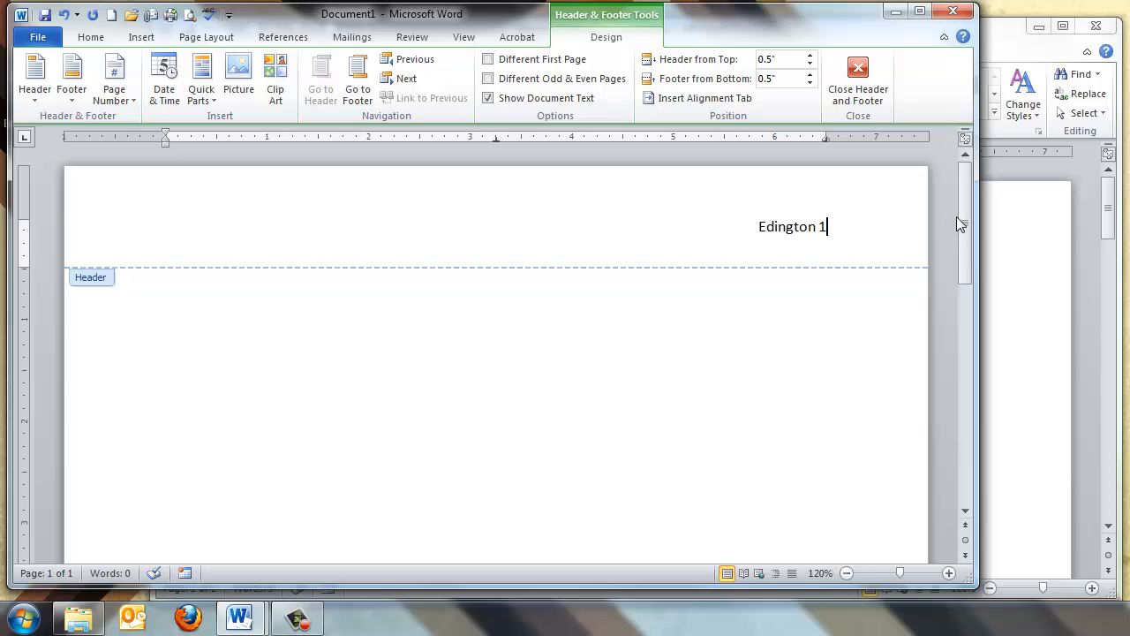
mouse_move(855, 124)
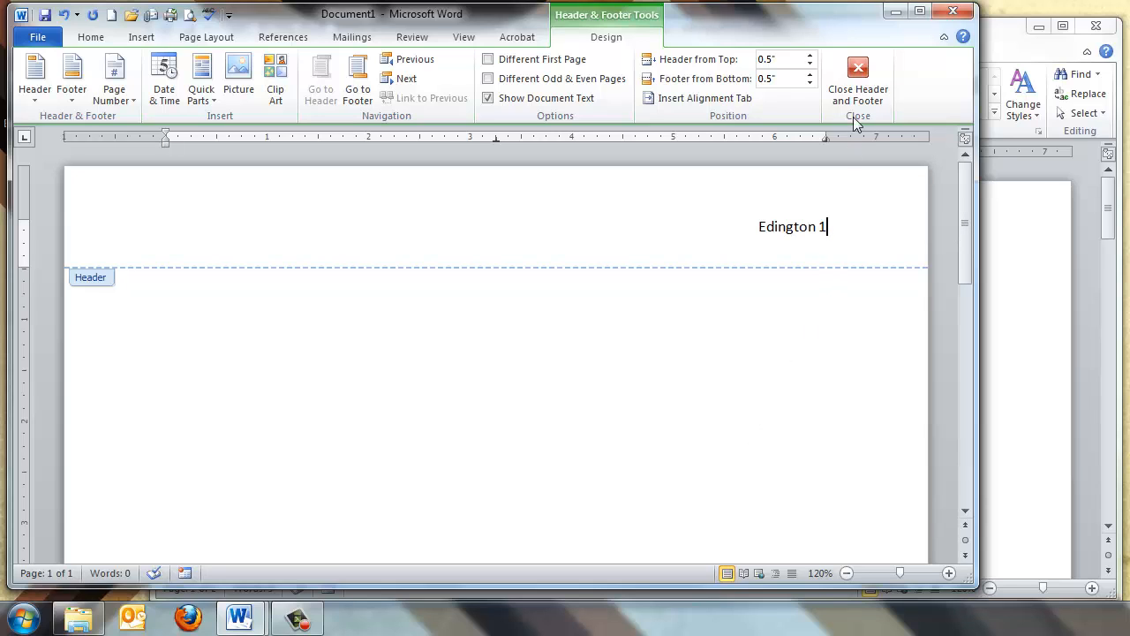
Leave the header, then reopen it and delete the manually typed 1
click(856, 80)
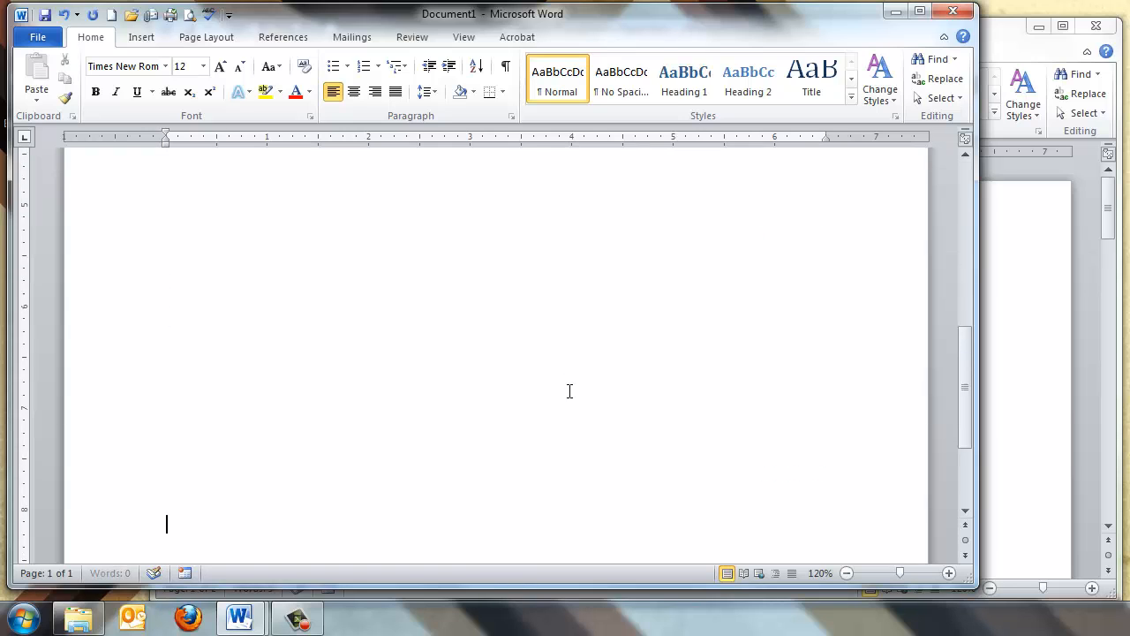
scroll(down, 3)
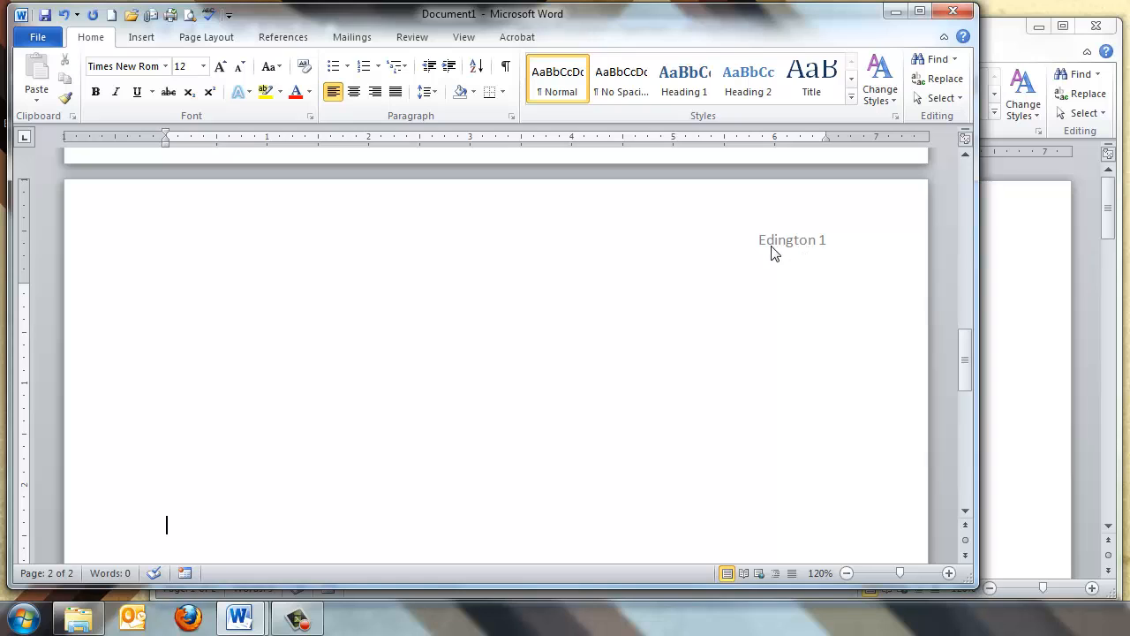
mouse_move(812, 251)
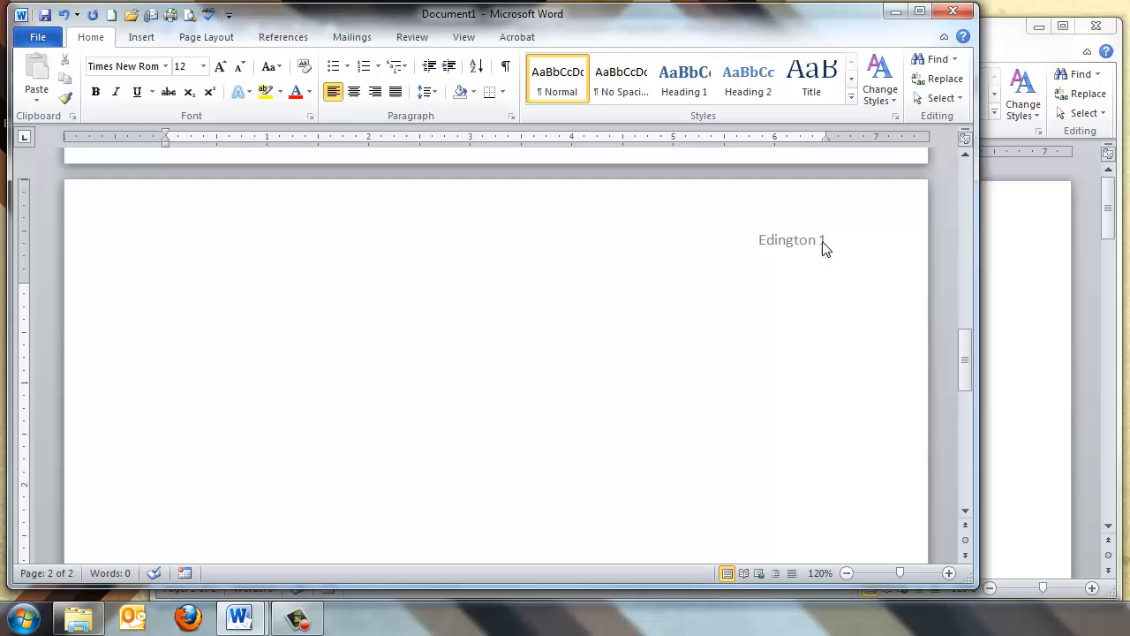
drag(964, 163, 964, 190)
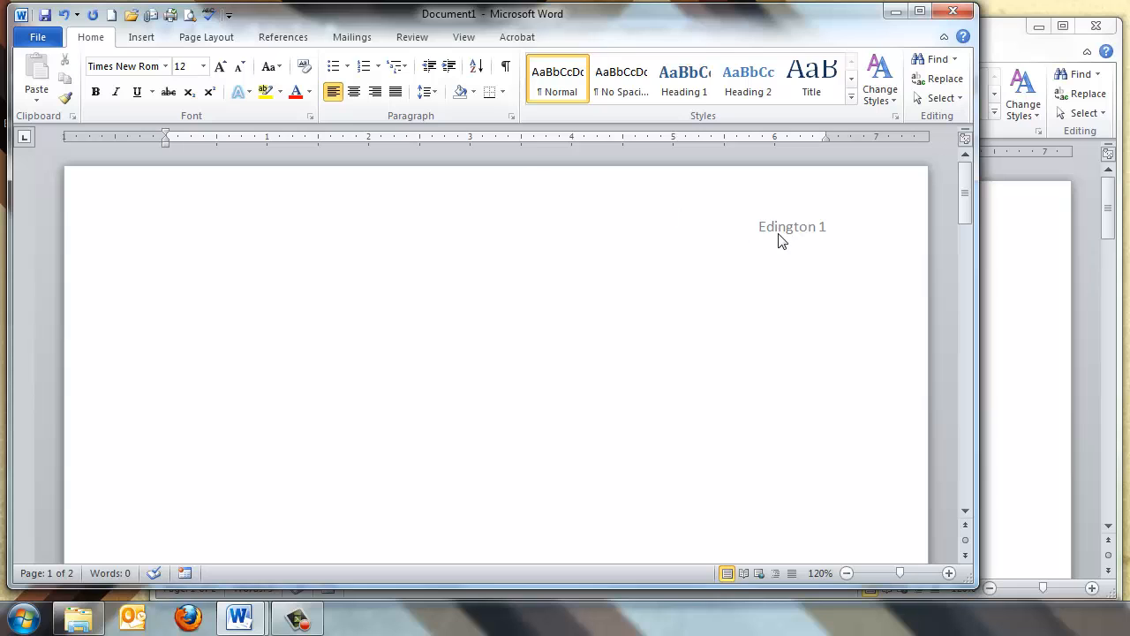
mouse_move(141, 38)
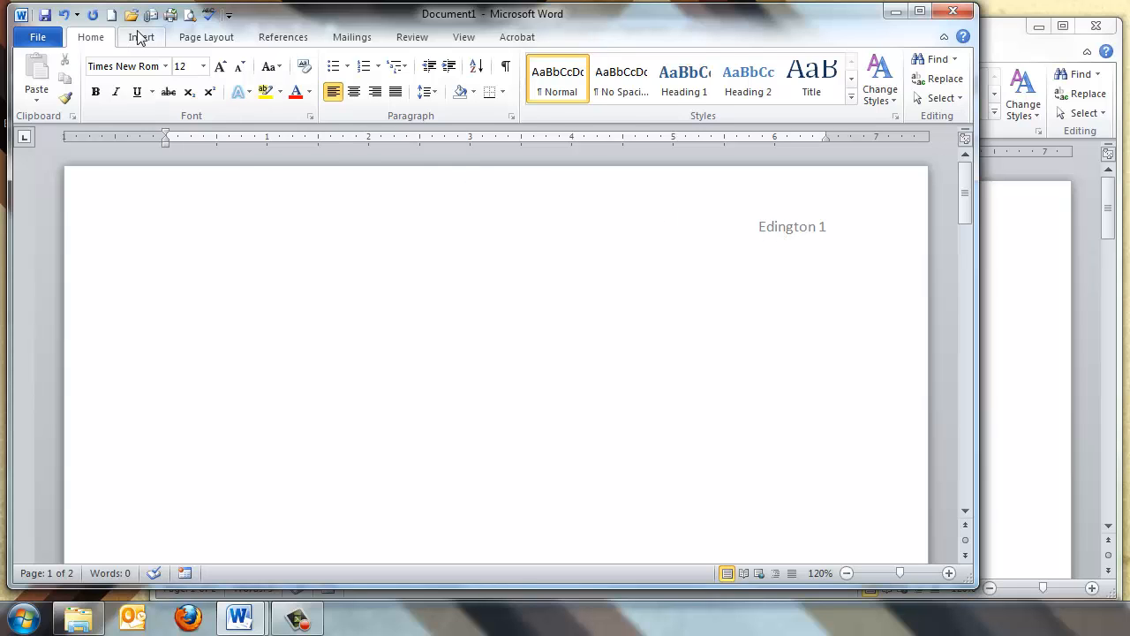
double_click(791, 227)
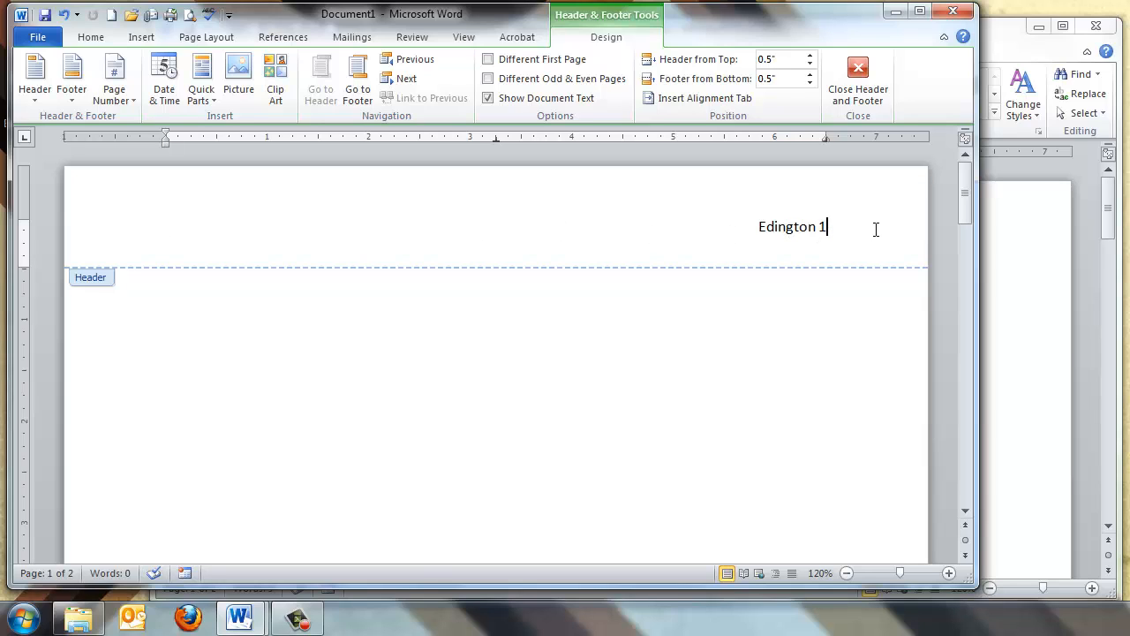
key(BackSpace)
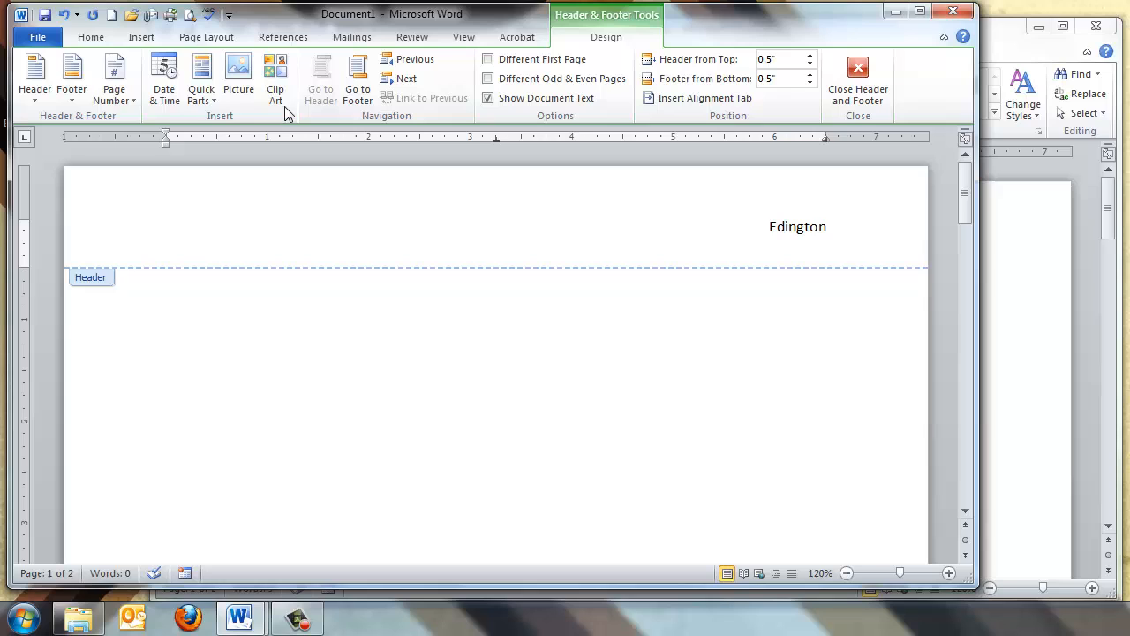
Insert a Plain Number 3 page number at the top right and close the header
click(114, 74)
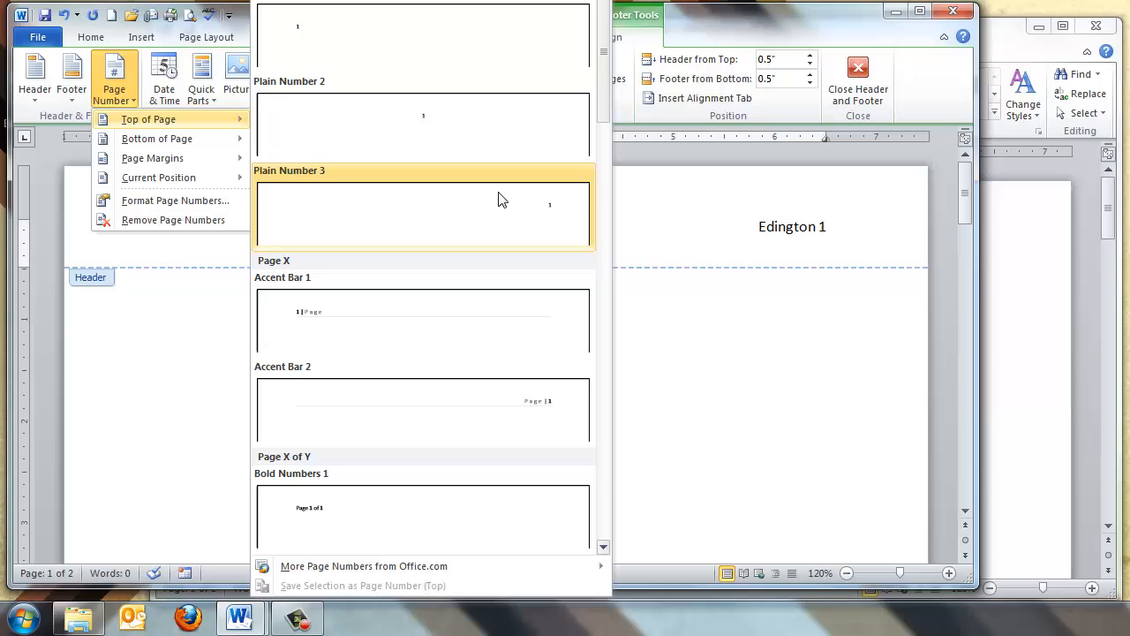
mouse_move(551, 212)
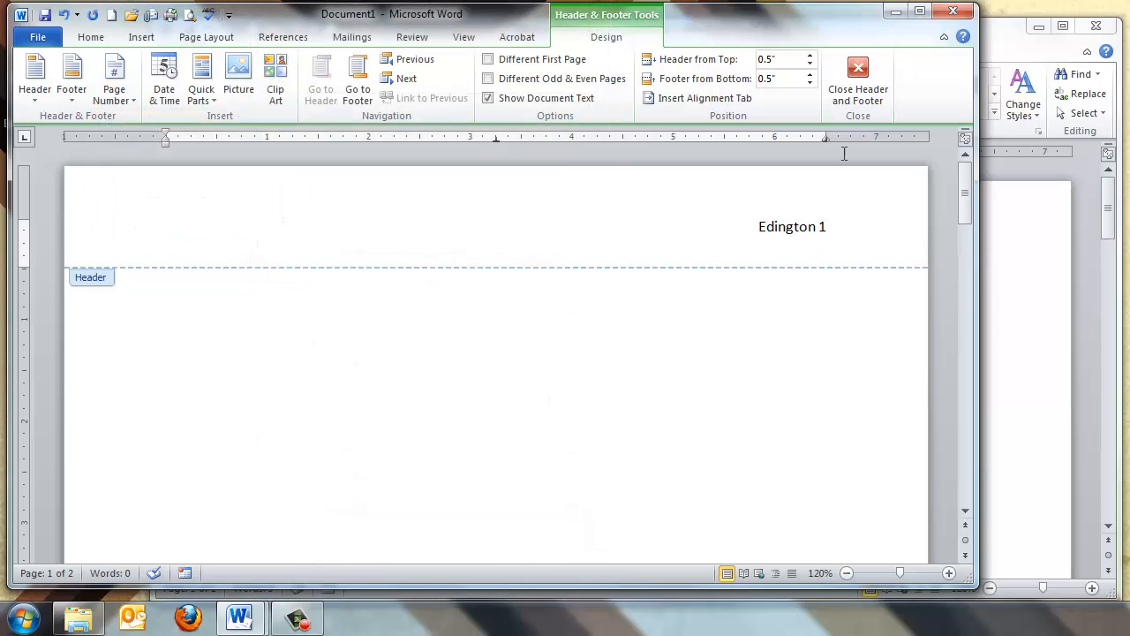
click(859, 80)
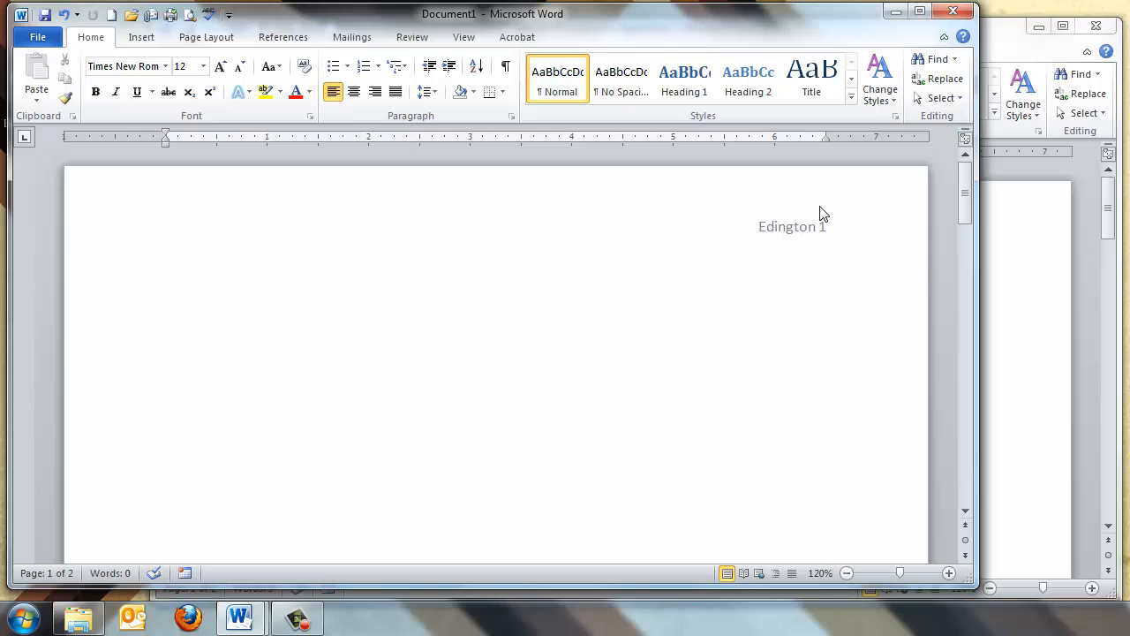
mouse_move(804, 233)
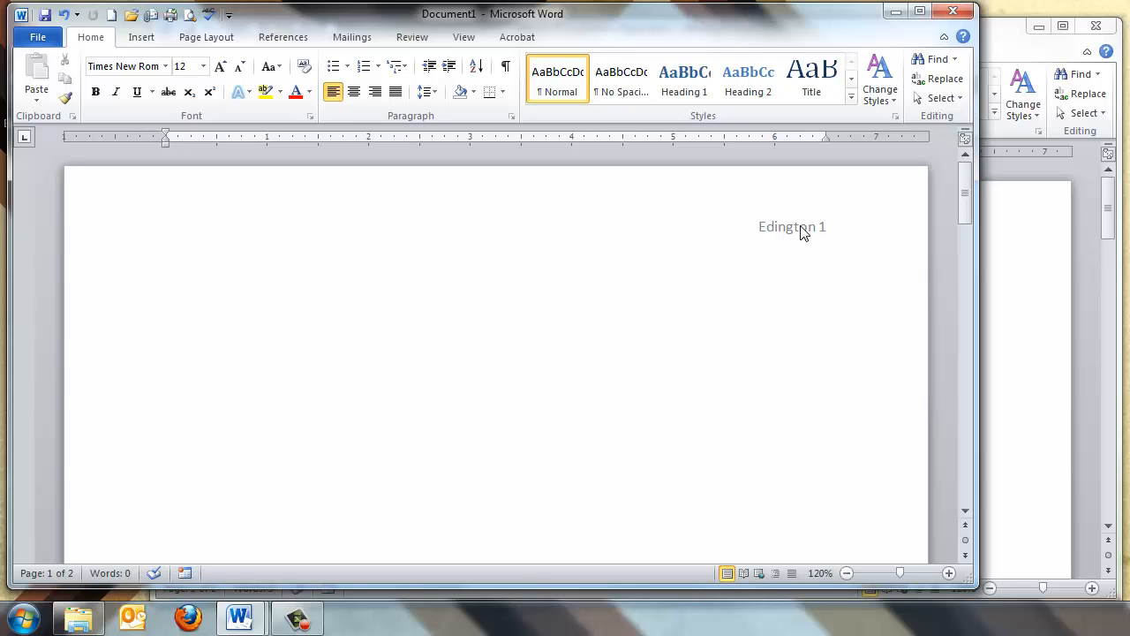
Show the File backstage view for the untitled document
click(37, 37)
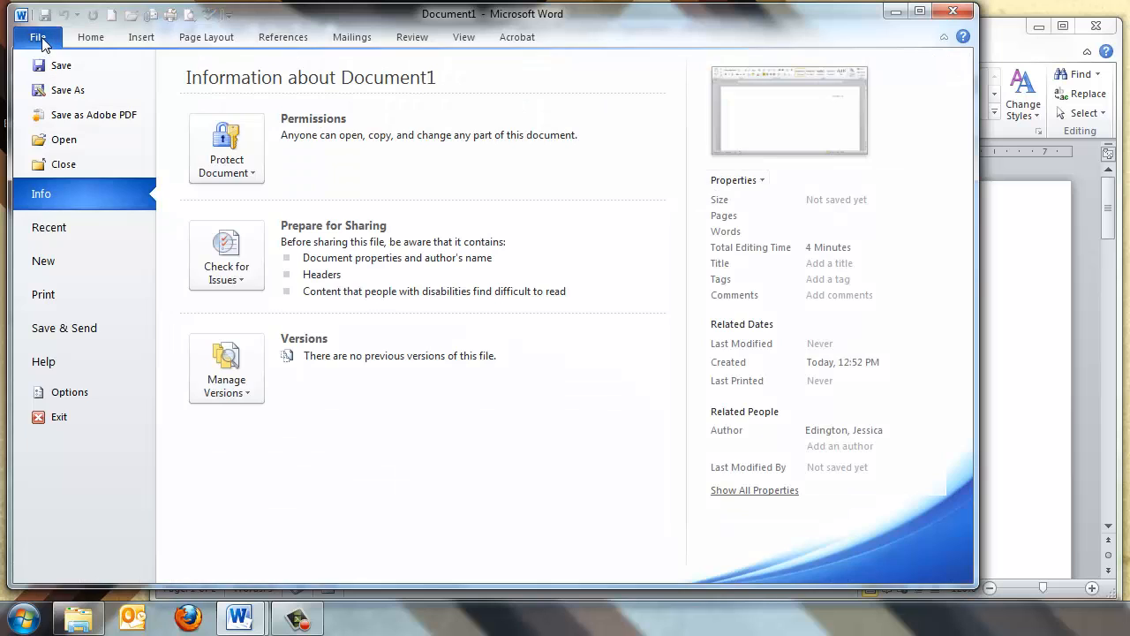
Save as a Word Template named MLA formatted paper in Word's Templates folder
click(67, 88)
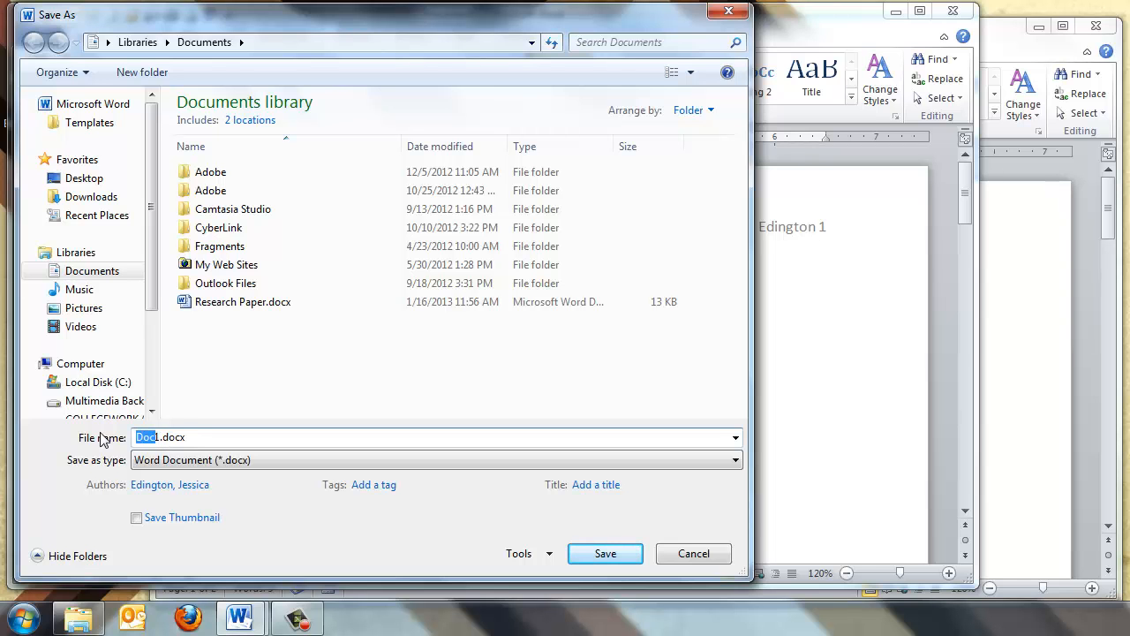
text(MLA formatted paper)
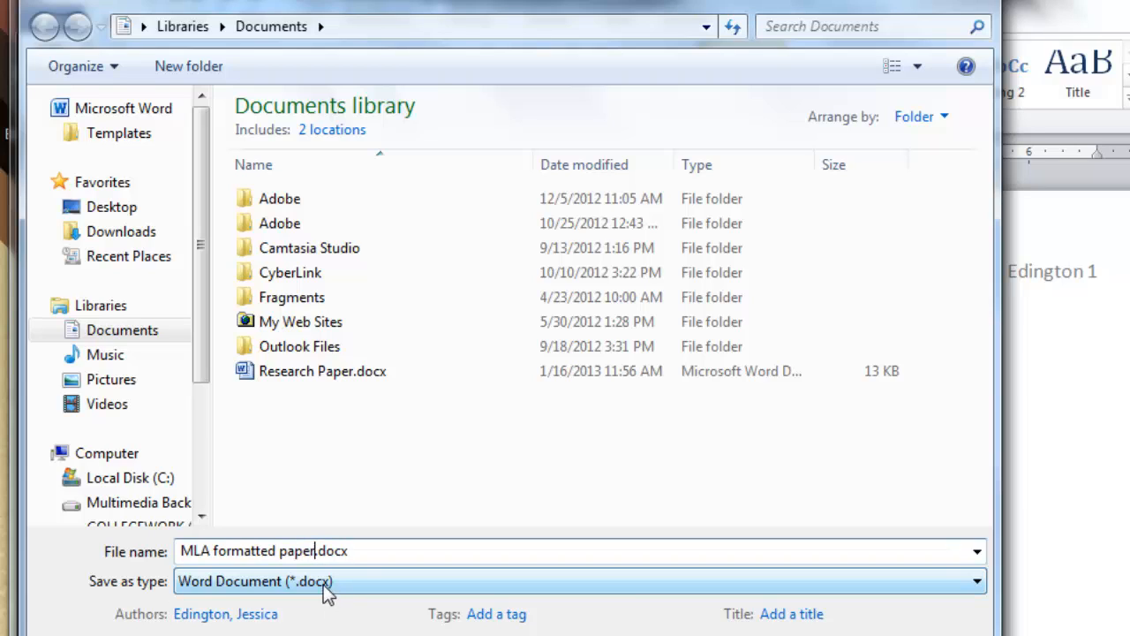
mouse_move(197, 586)
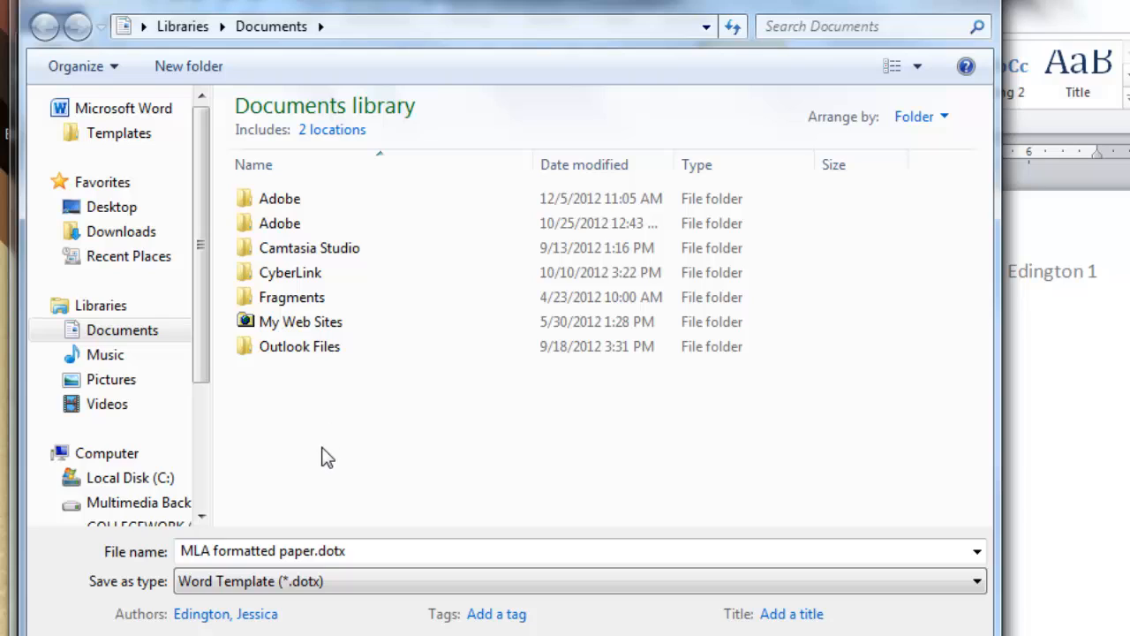
mouse_move(276, 75)
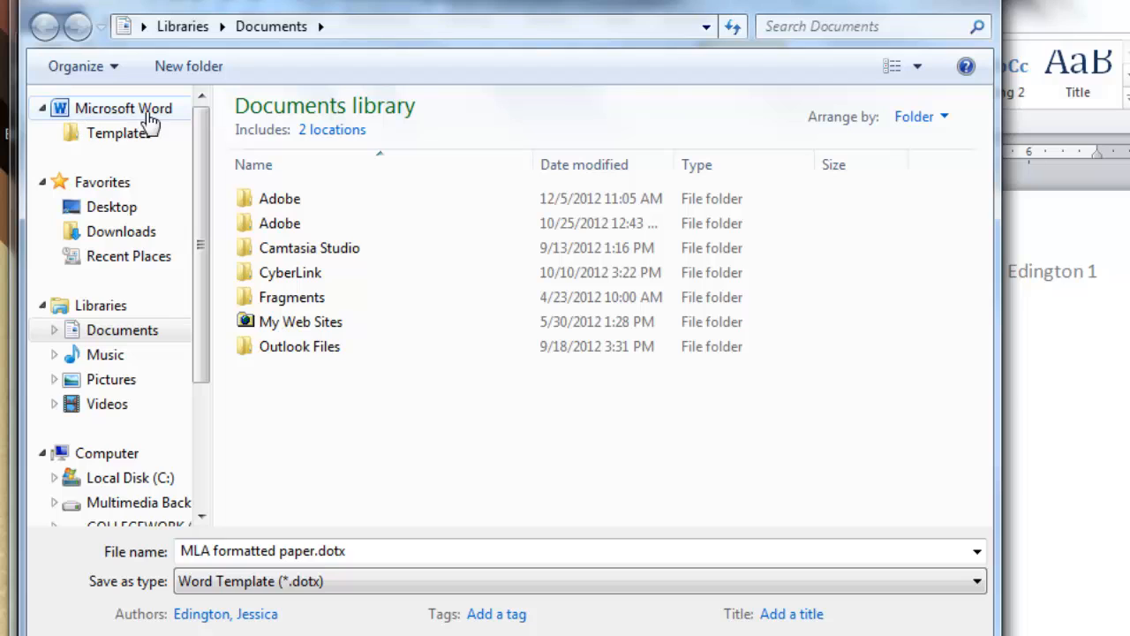
click(118, 133)
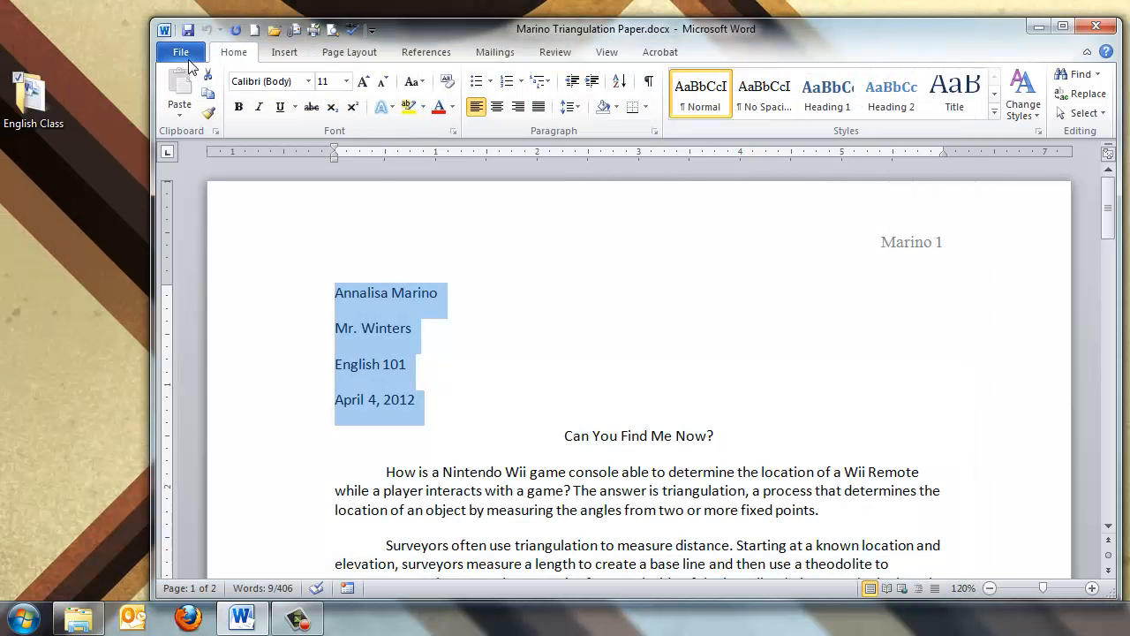
Create a new document from MLA formatted paper.dotx under My templates
click(180, 51)
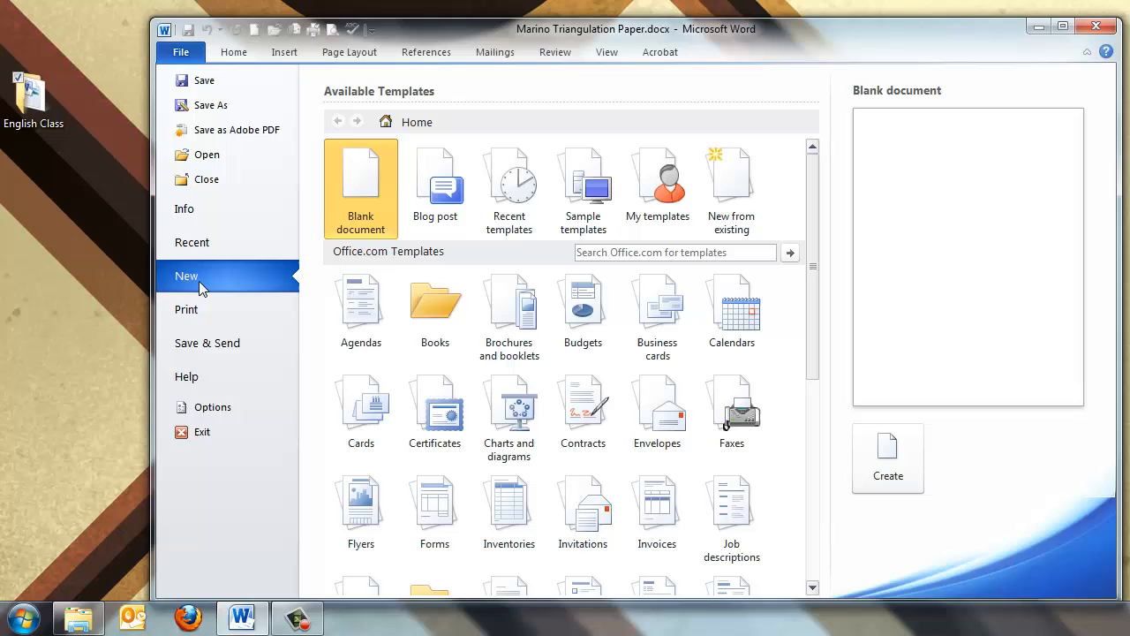
mouse_move(657, 186)
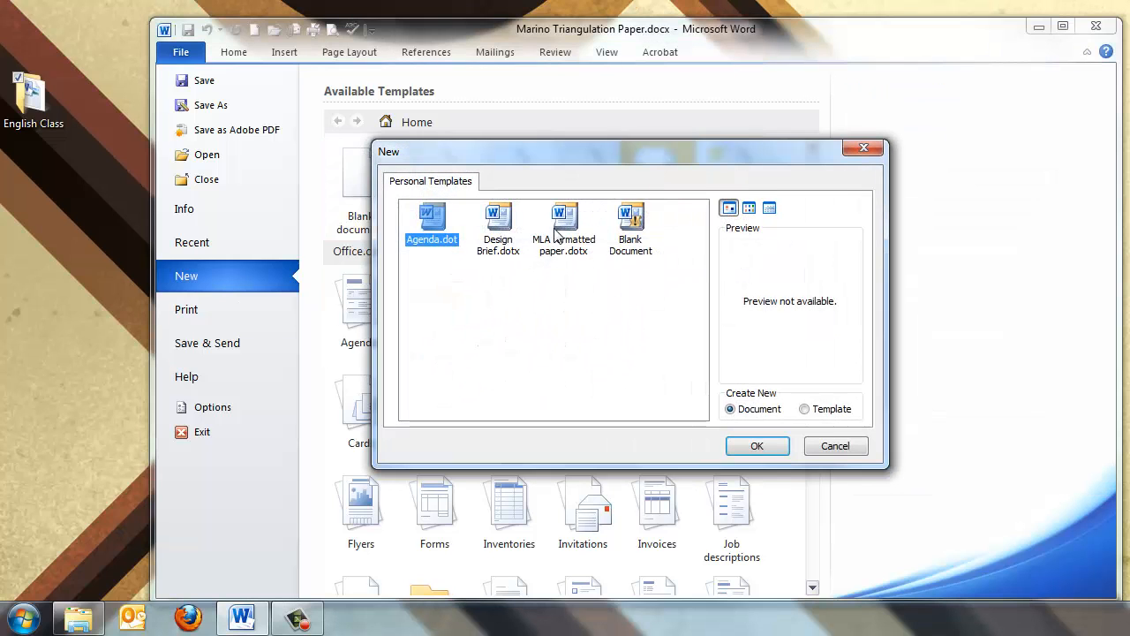
click(564, 230)
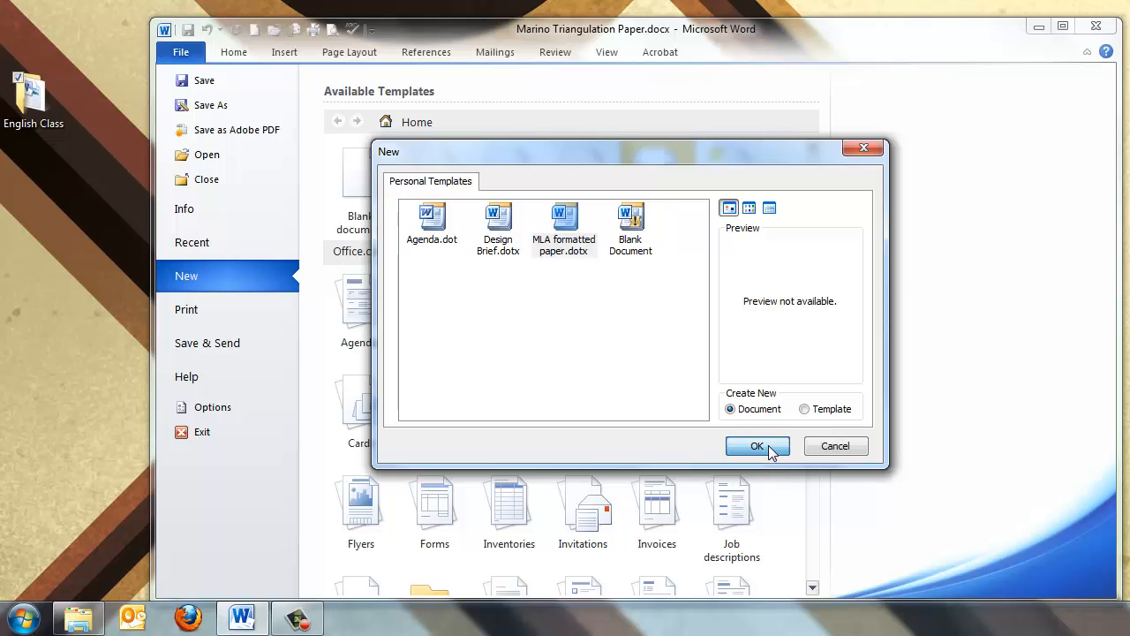
click(756, 445)
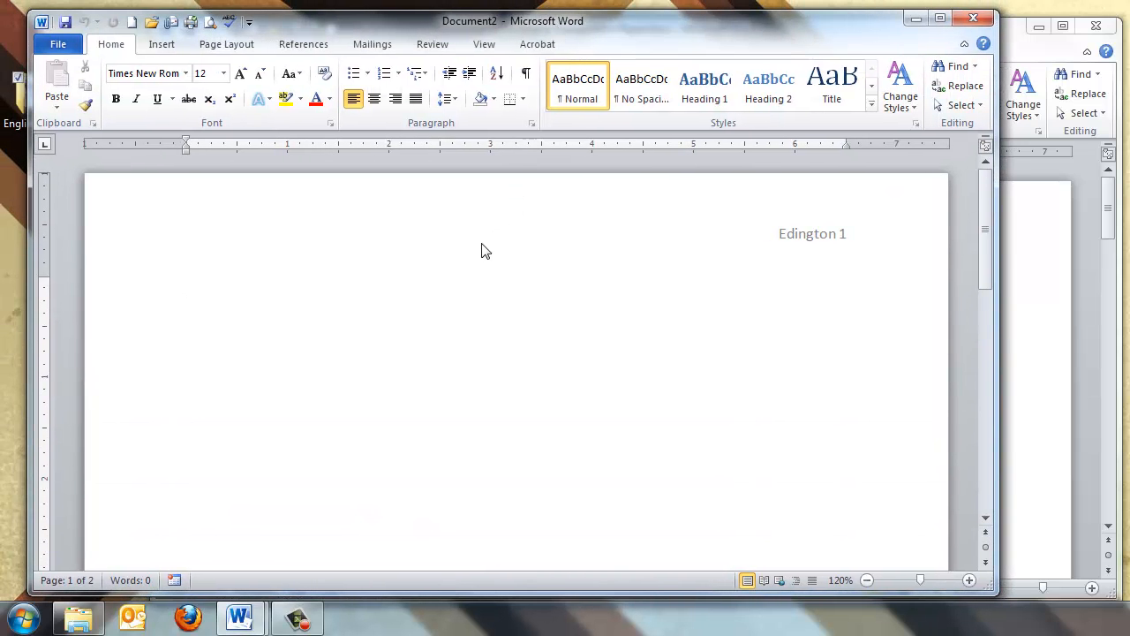
mouse_move(477, 262)
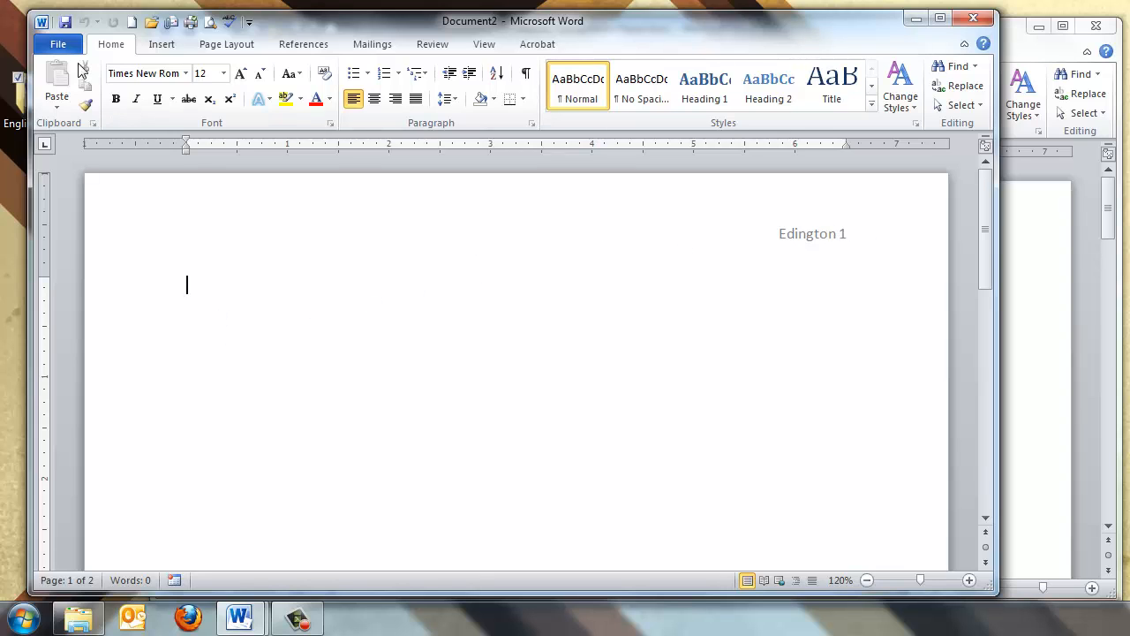
Save the new paper as persuasive paper.docx in Desktop > English Class
click(56, 44)
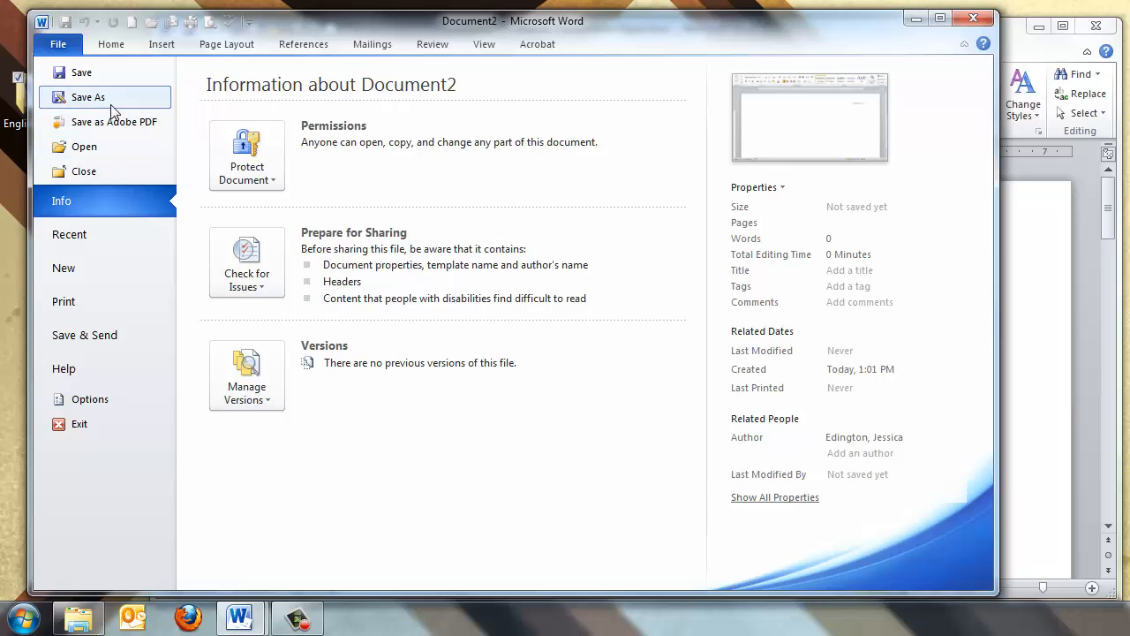
click(88, 97)
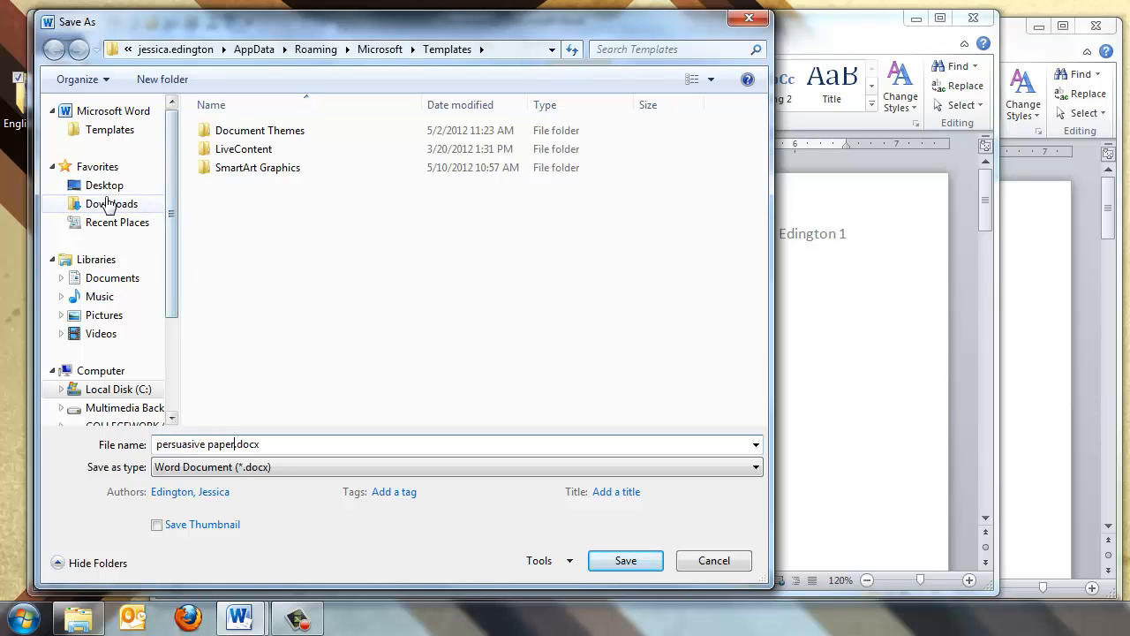
click(104, 185)
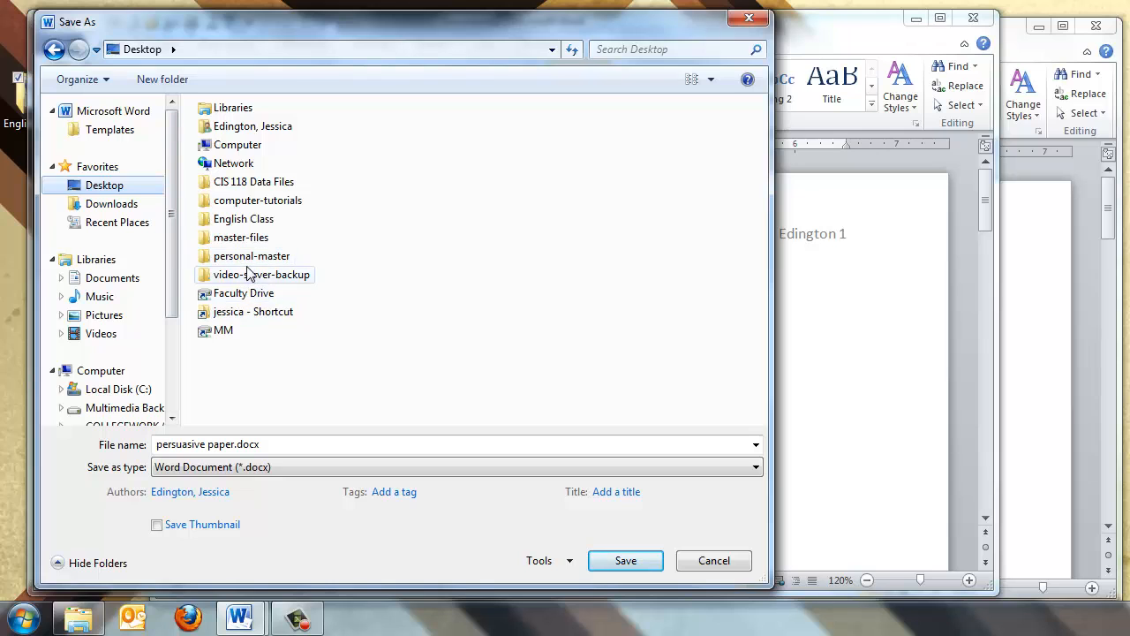
double_click(244, 219)
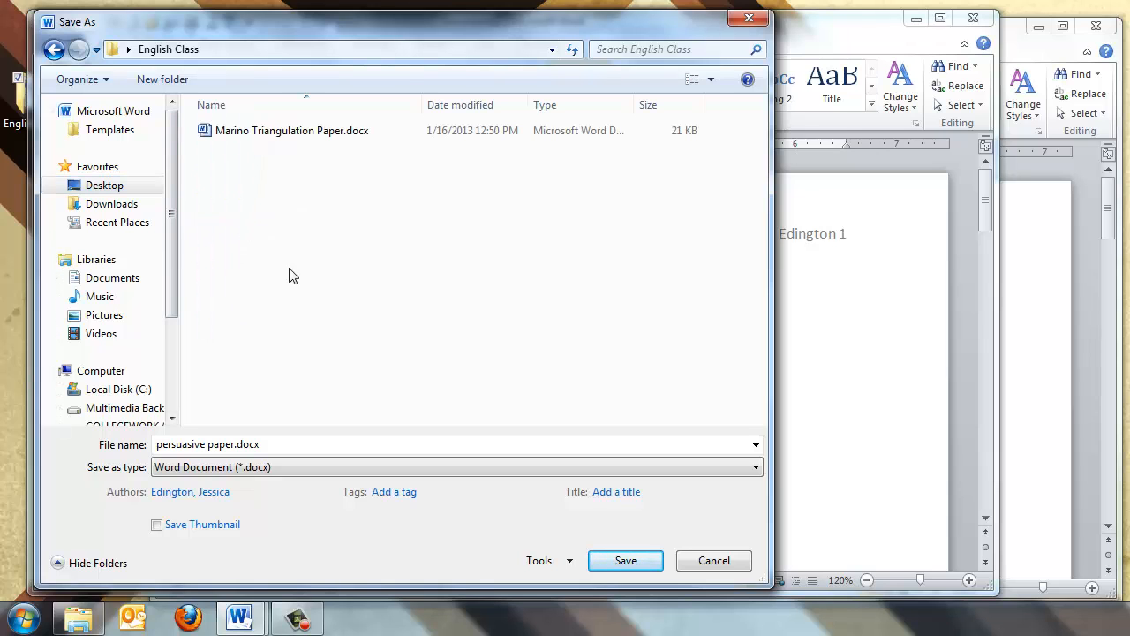
click(625, 560)
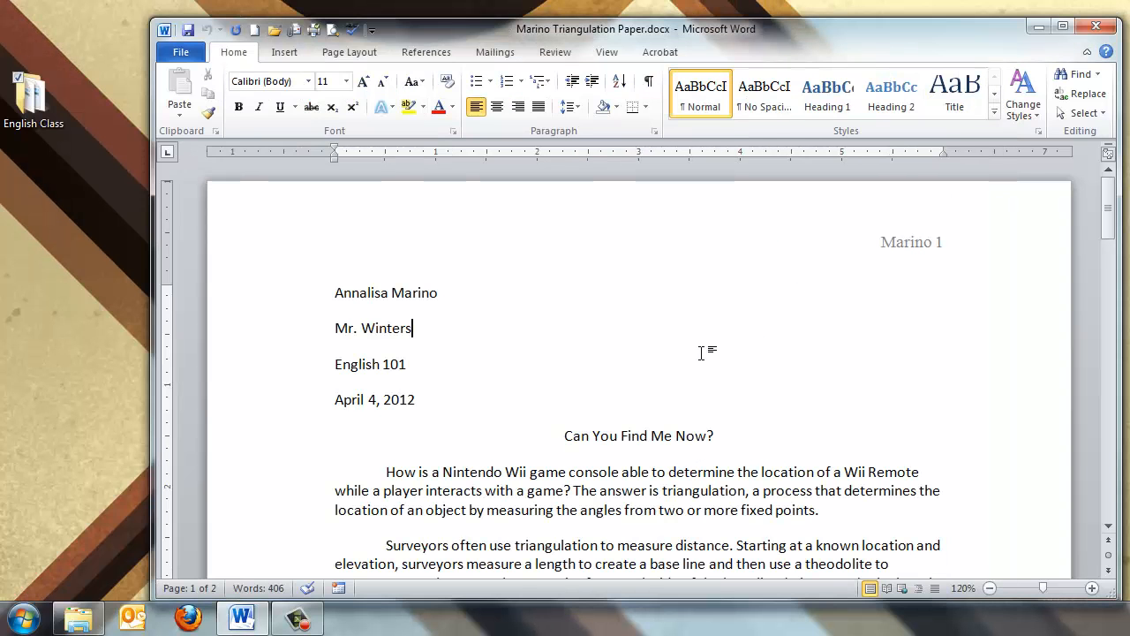
mouse_move(704, 357)
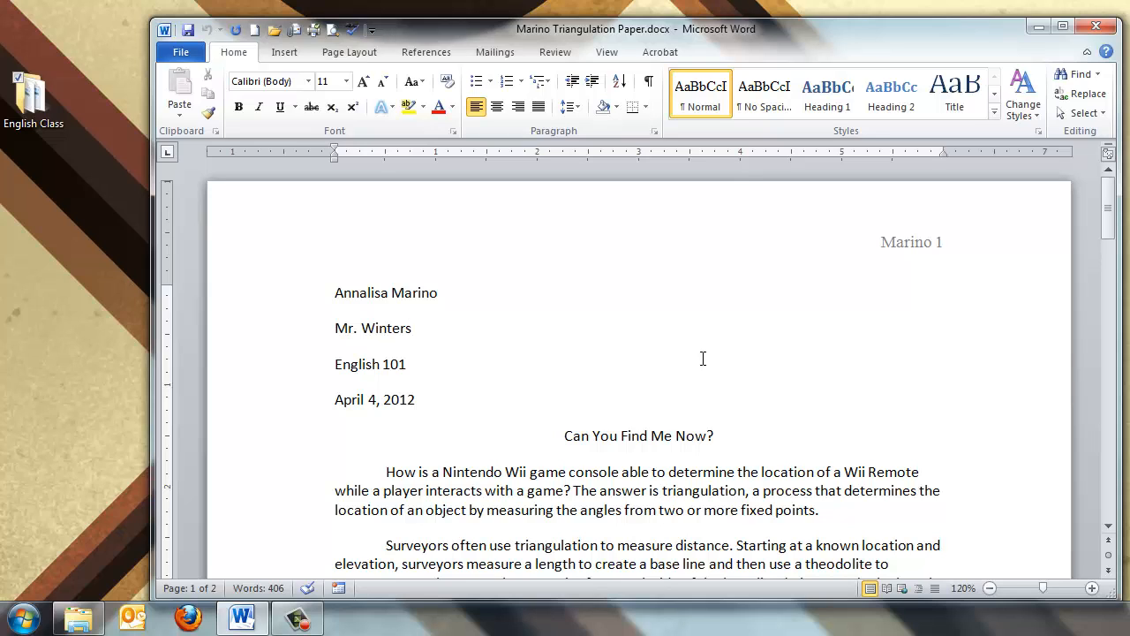
Focus the Marino Triangulation Paper text and select all of it with Ctrl+A
click(410, 327)
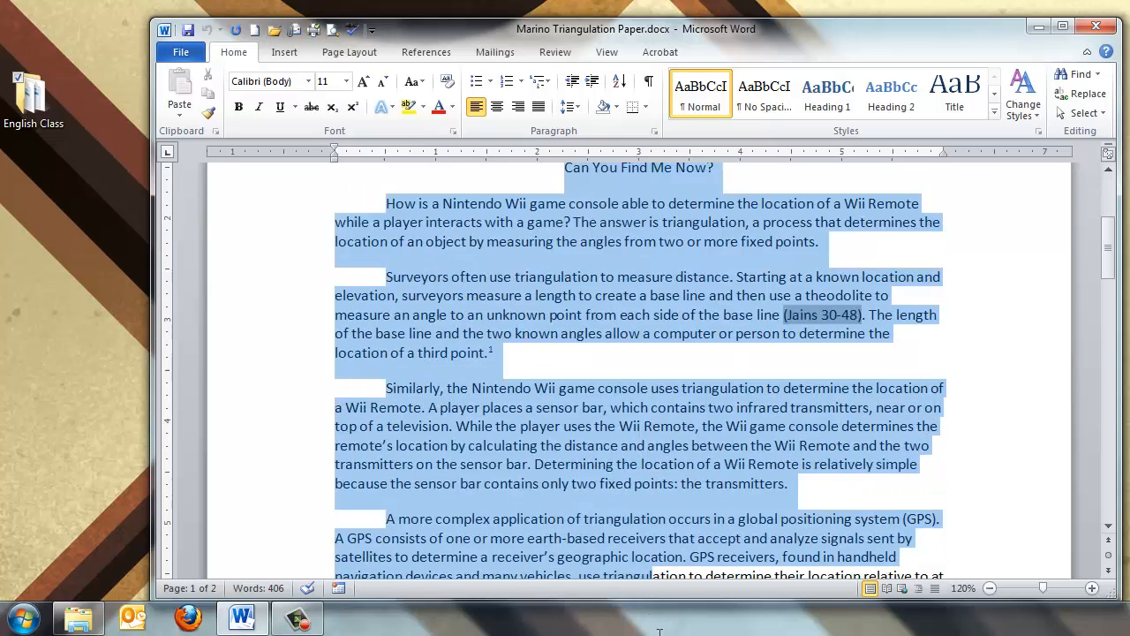
scroll(down, 3)
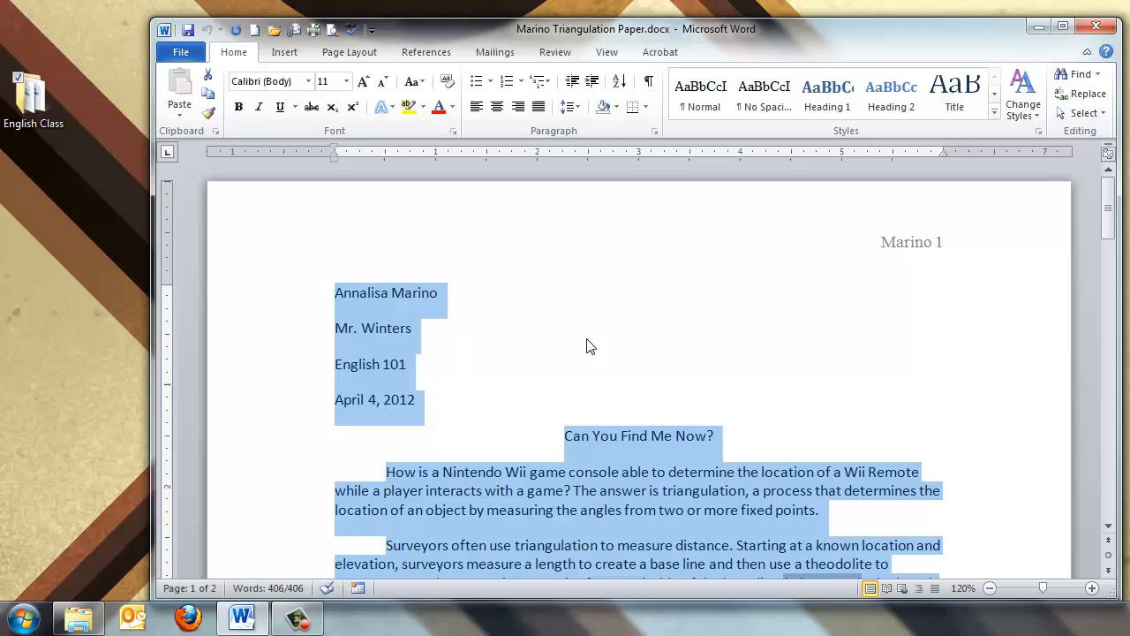
mouse_move(593, 345)
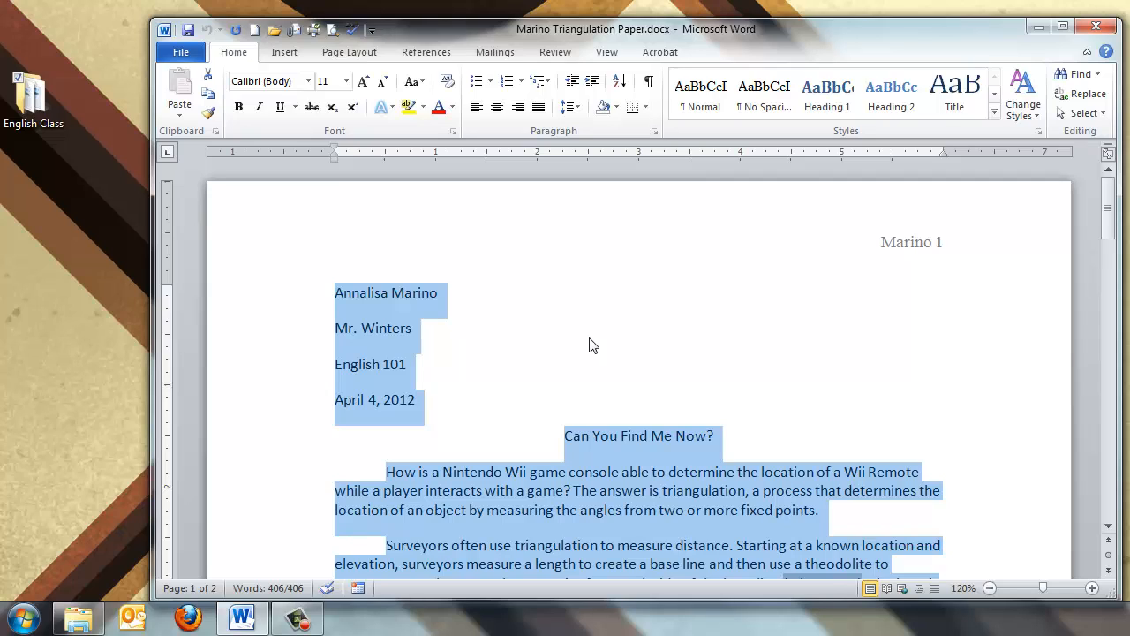
mouse_move(583, 307)
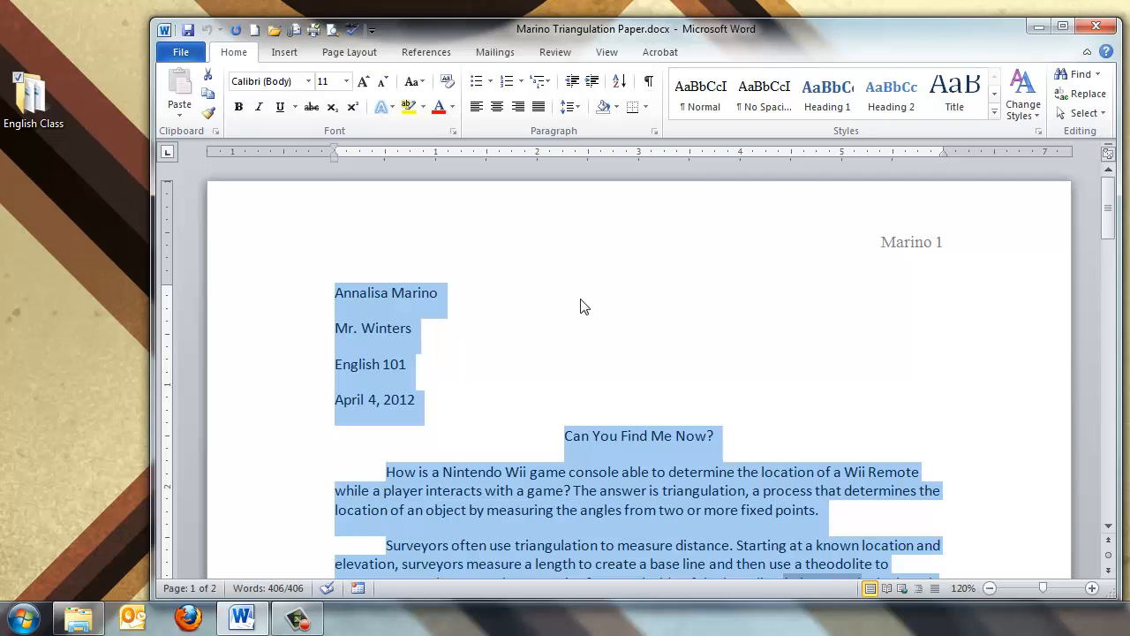
Apply Normal one-inch margins on all sides from Page Layout
click(350, 51)
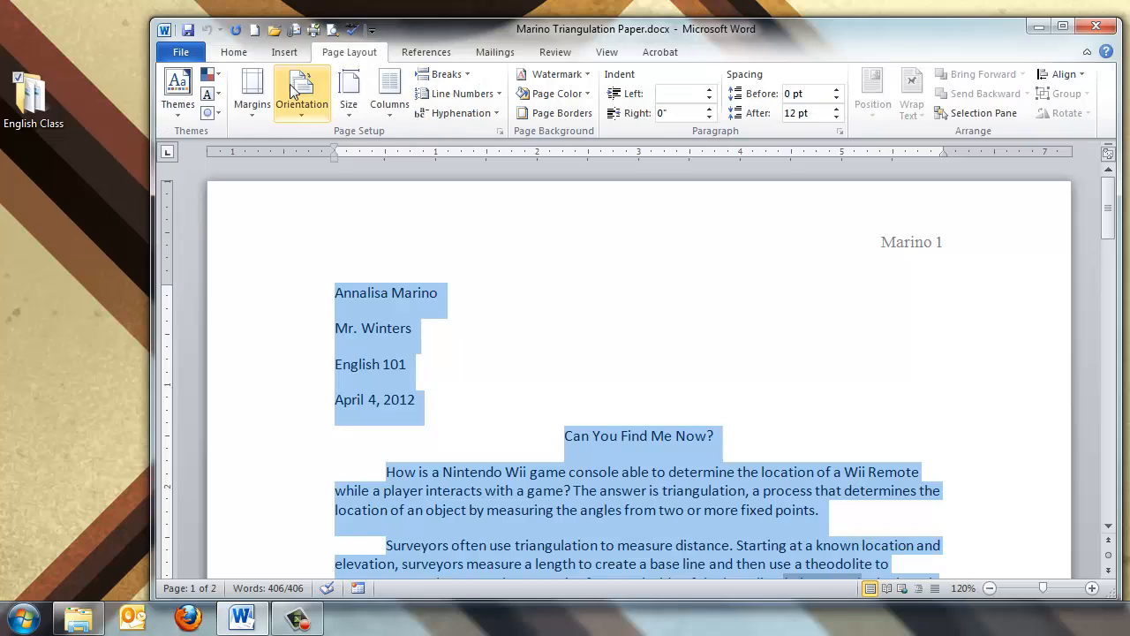
click(251, 89)
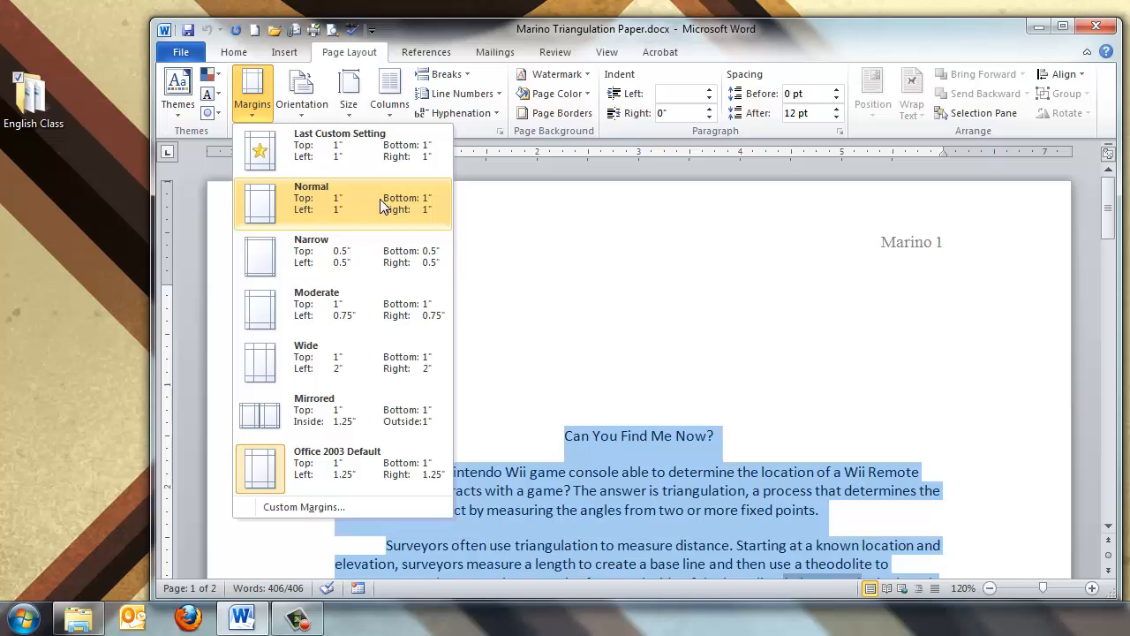
click(339, 203)
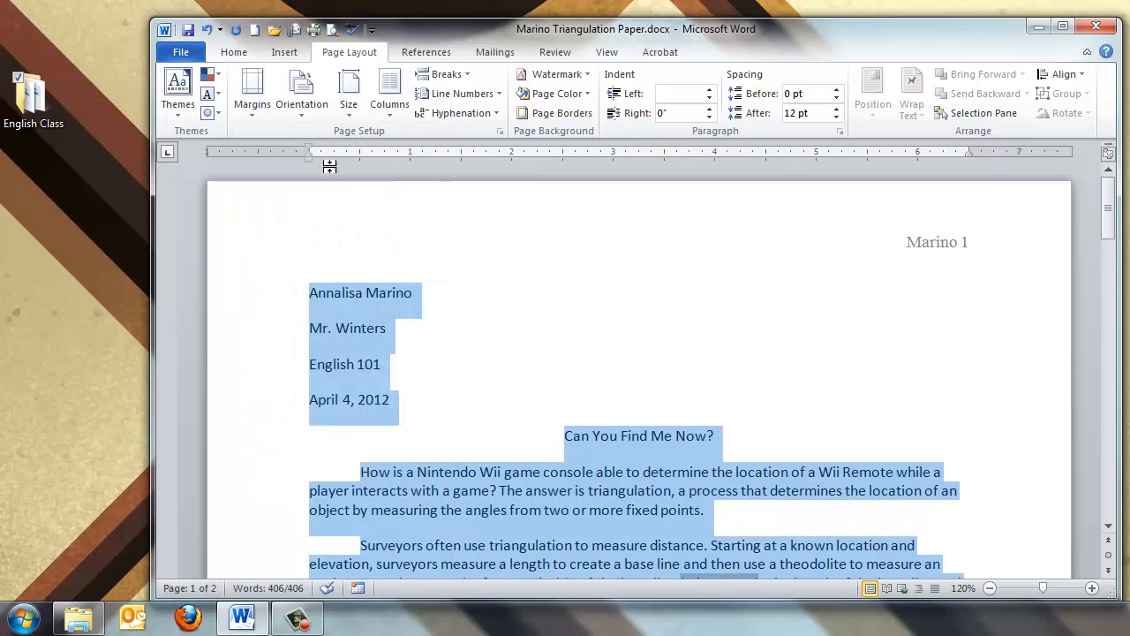
Set line spacing to 2.0 and remove the extra space after paragraphs
click(569, 106)
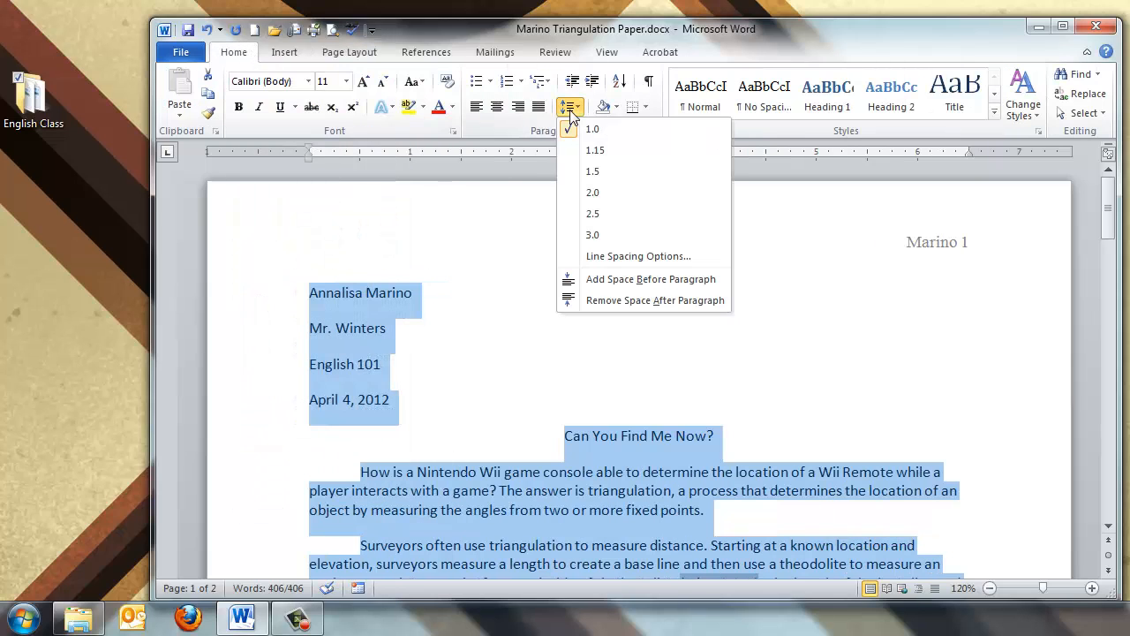
click(594, 192)
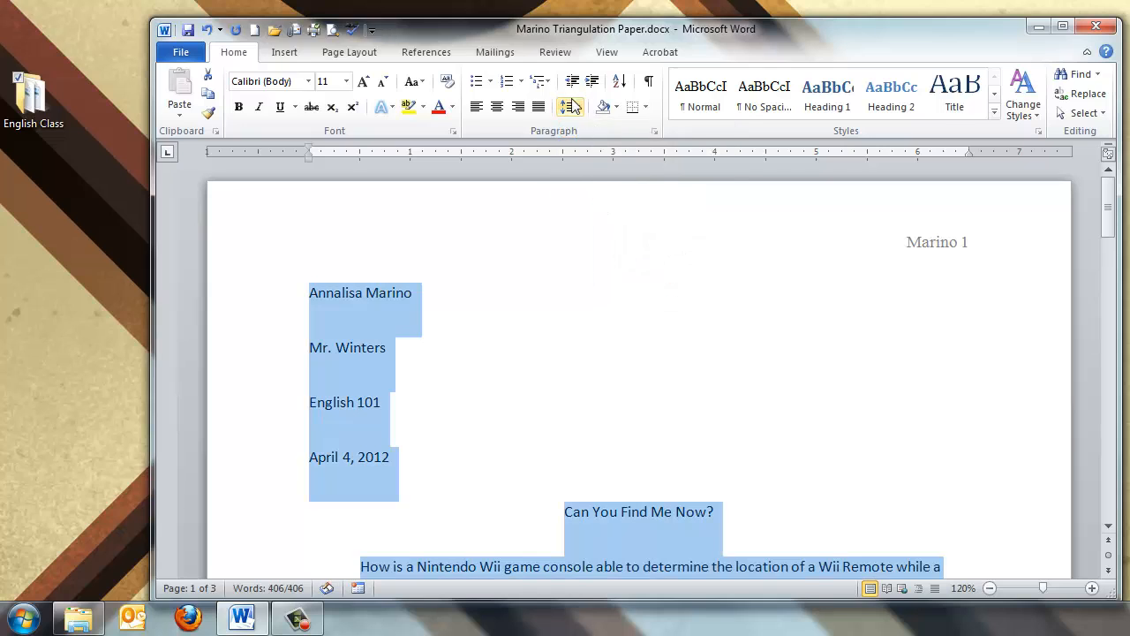
click(569, 108)
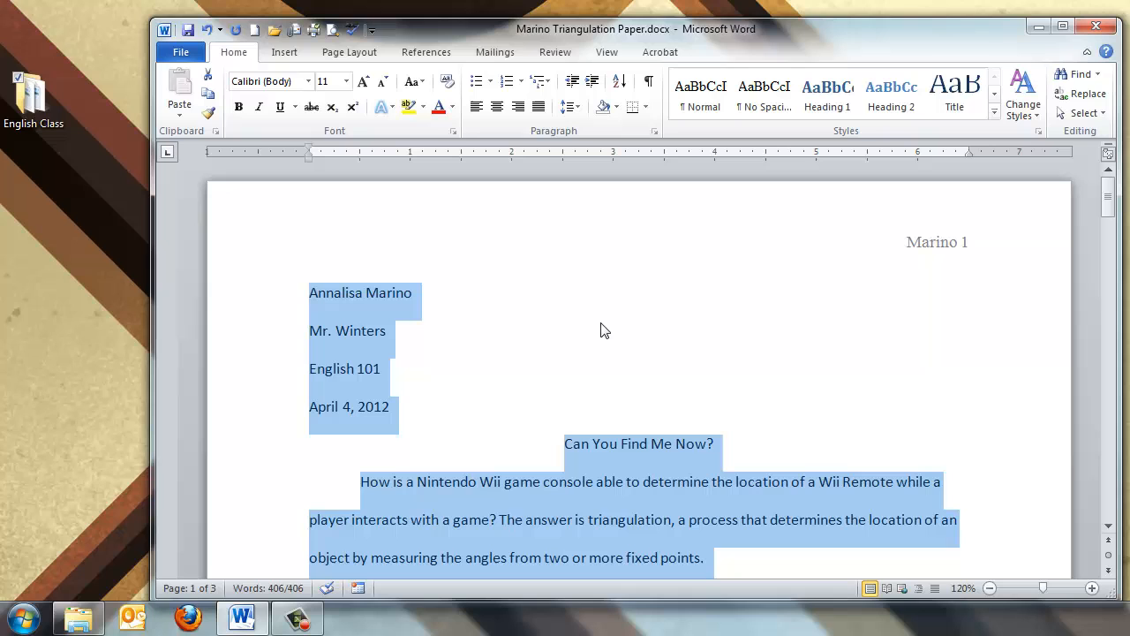
Set the selected text to Times New Roman at 12 points
click(307, 81)
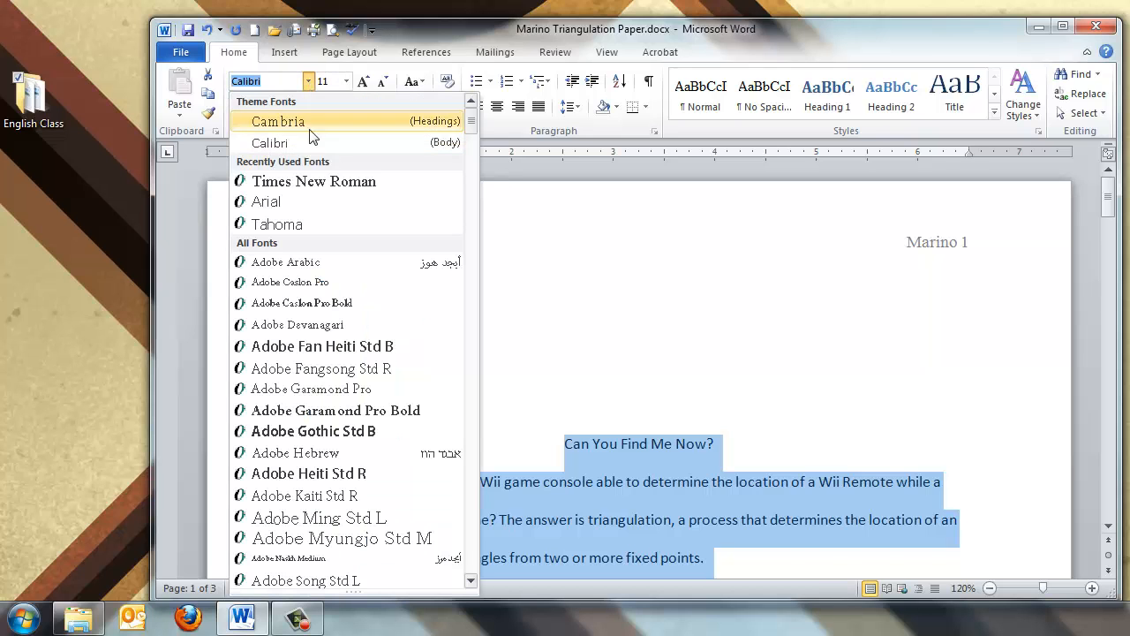
click(343, 81)
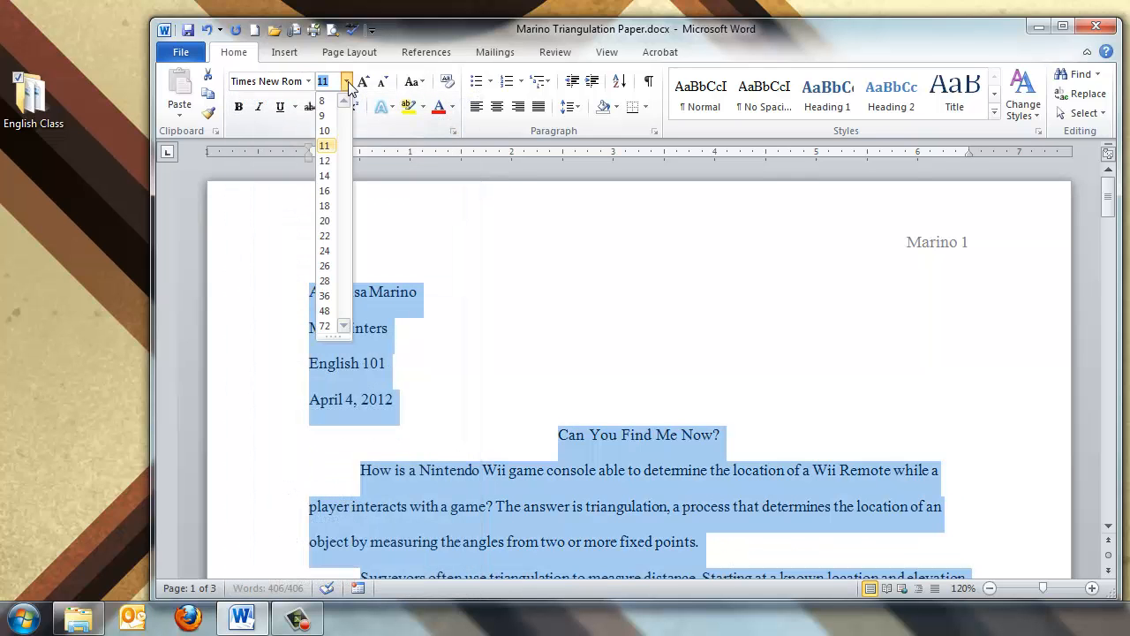
click(325, 145)
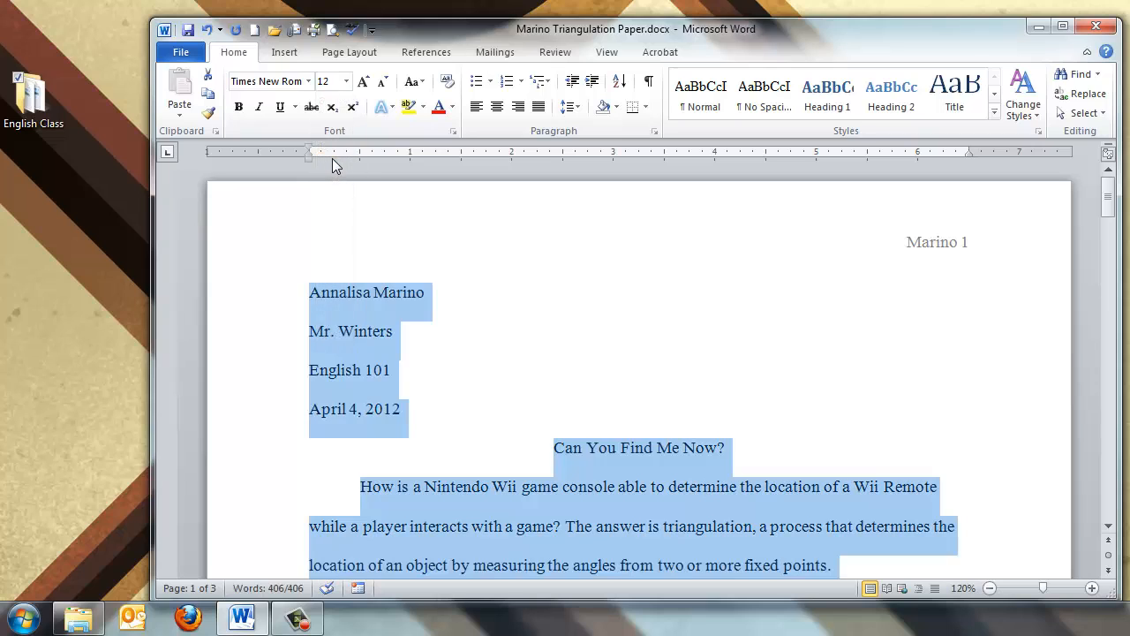
mouse_move(954, 254)
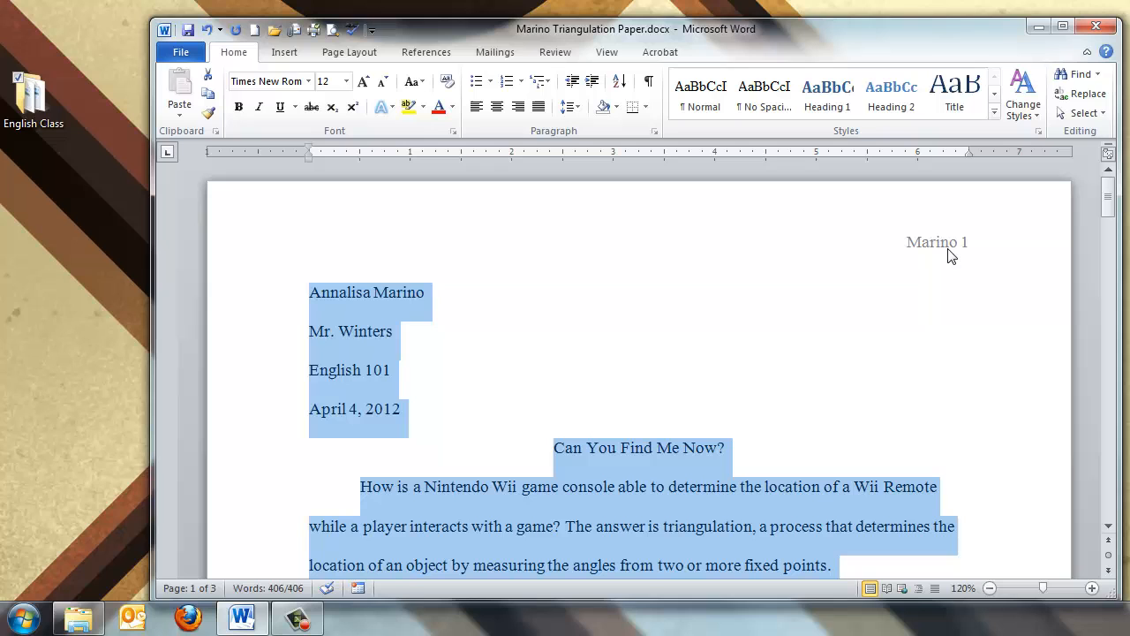
scroll(down, 3)
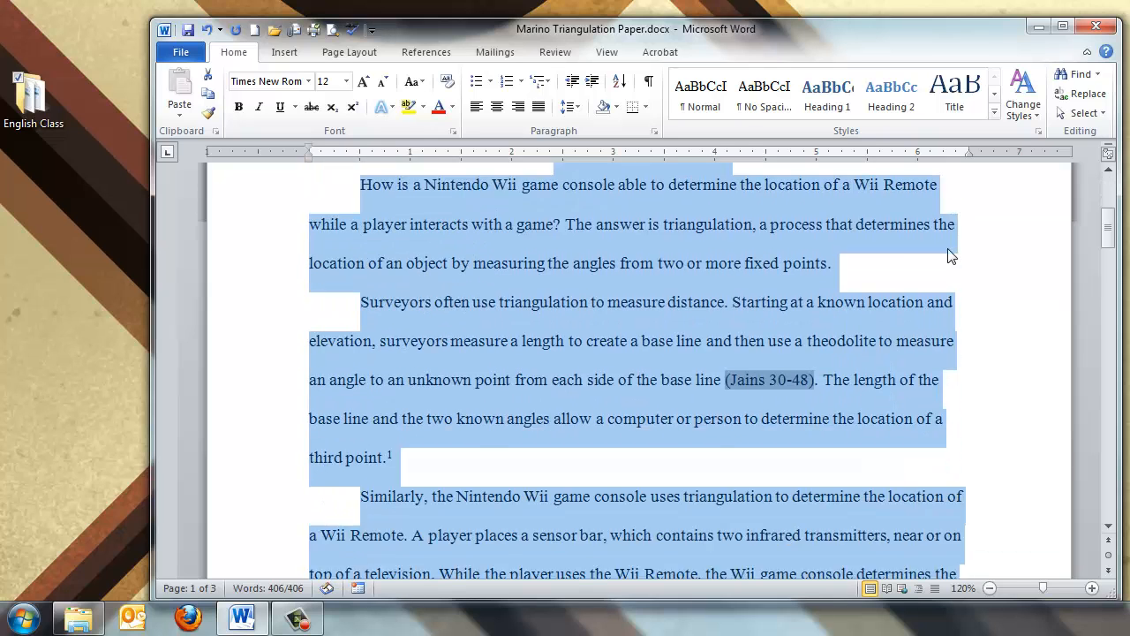
scroll(down, 3)
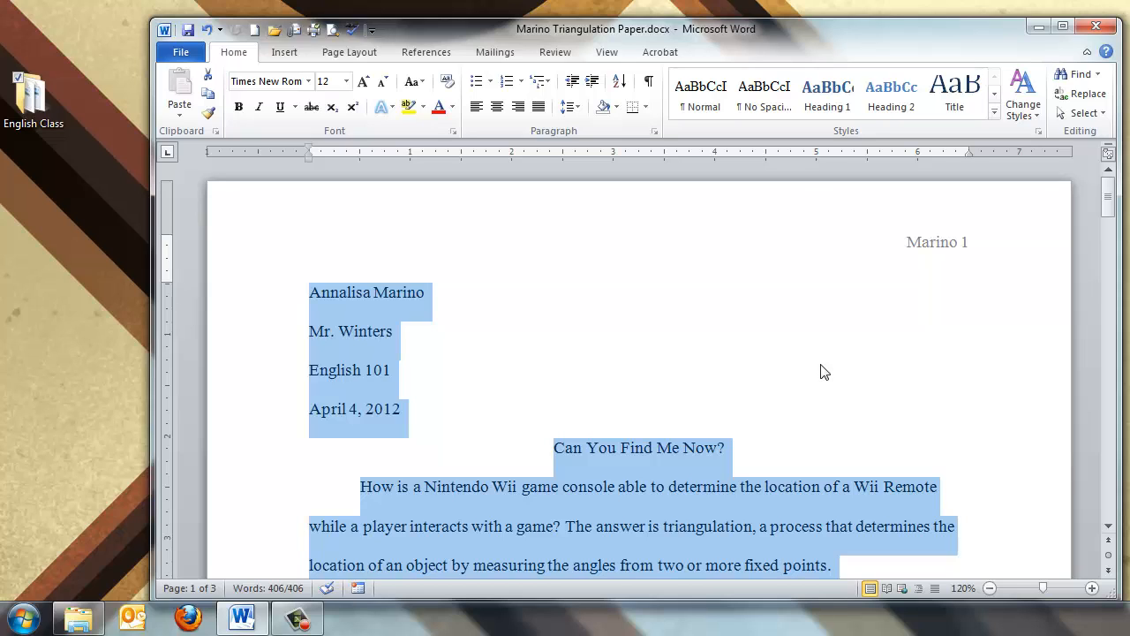
mouse_move(822, 371)
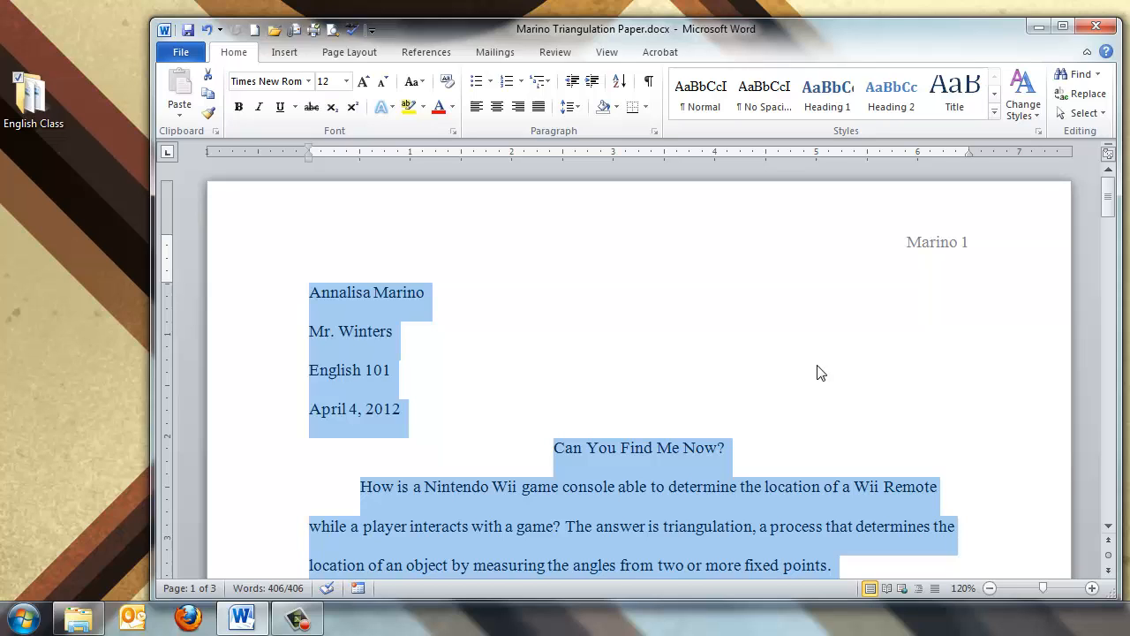